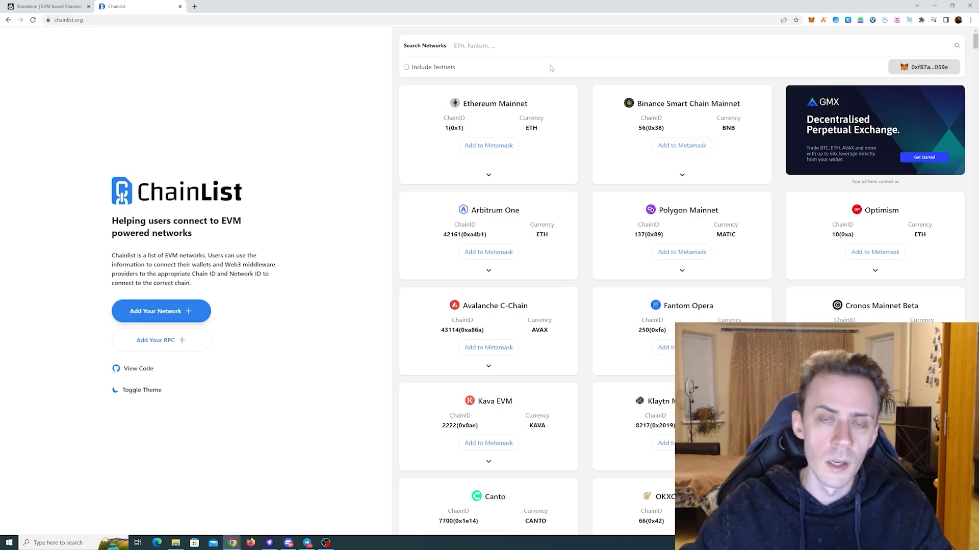
mouse_move(360, 116)
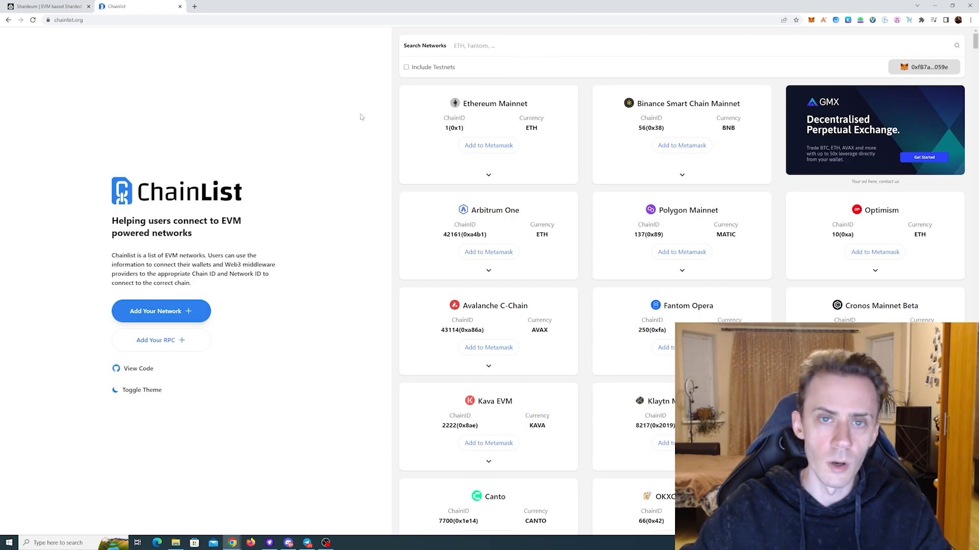
- Filter ChainList to Shardeum networks with testnets included
left_click(406, 67)
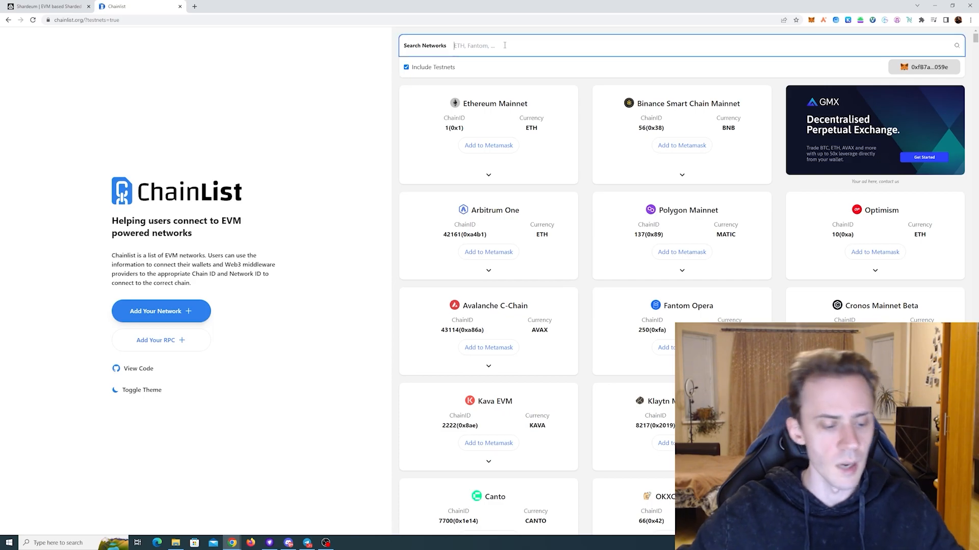
type("shardeum")
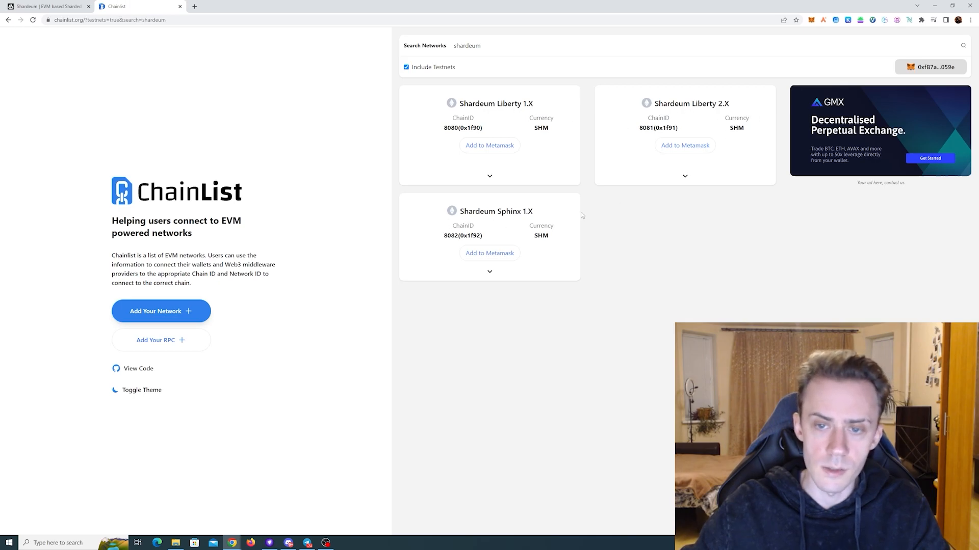
mouse_move(685, 145)
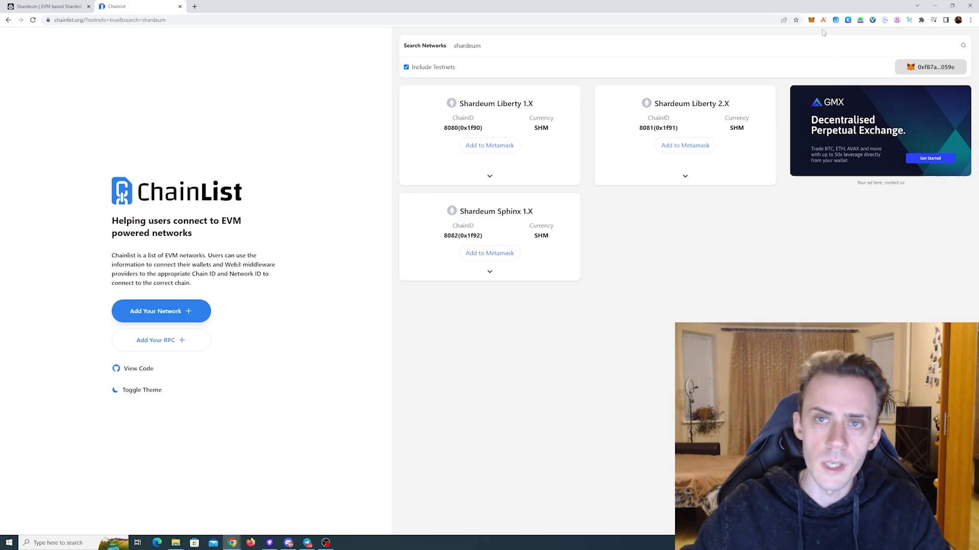
- Check the MetaMask wallet balance of about 127 SHM on Liberty 2.X
left_click(810, 20)
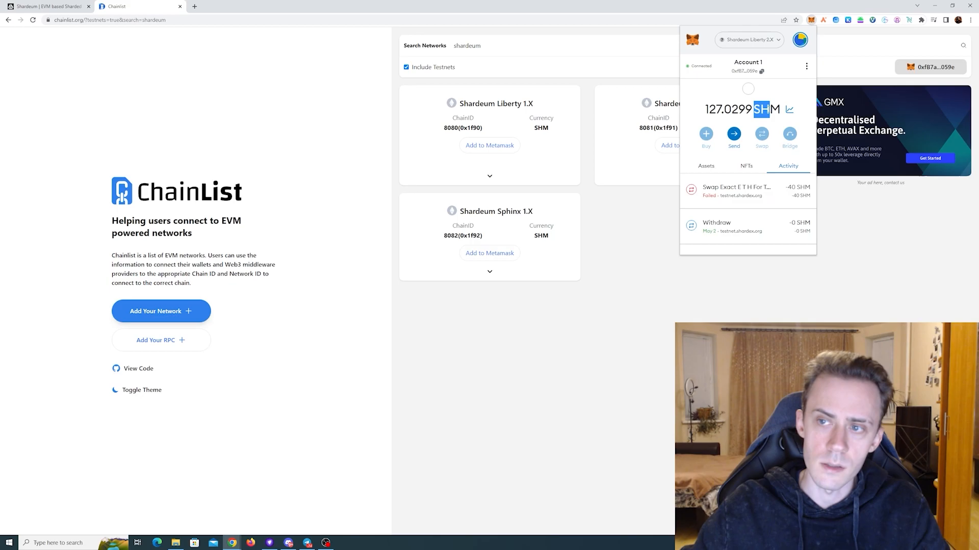
left_click(658, 373)
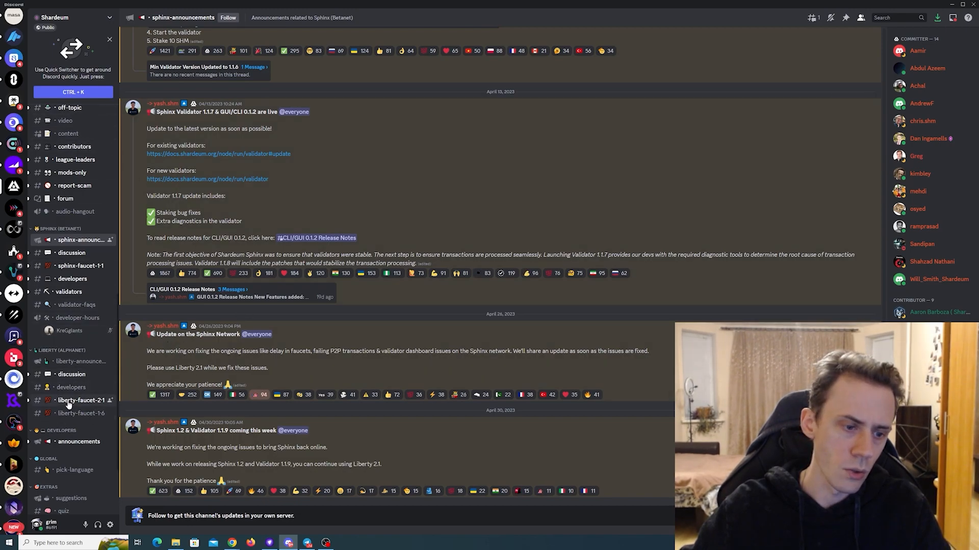
mouse_move(409, 87)
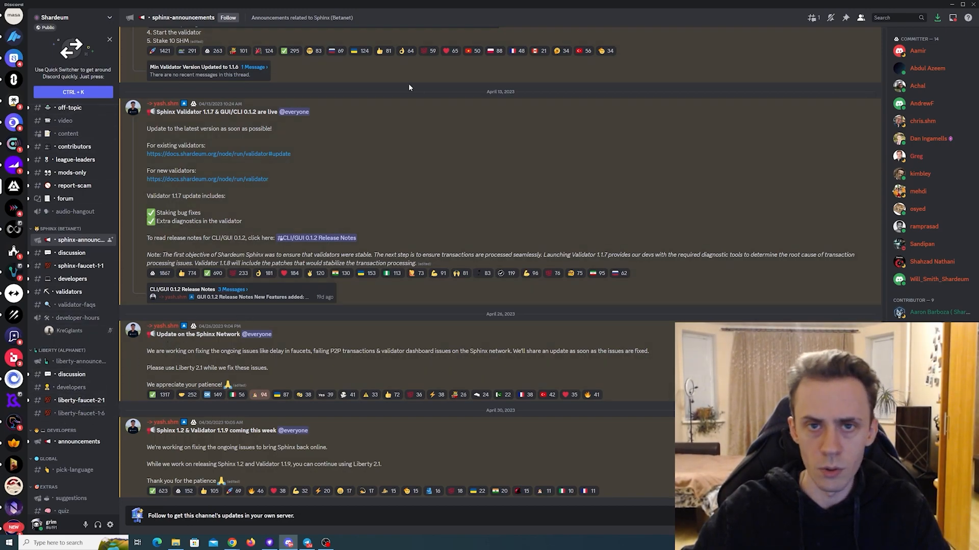
mouse_move(419, 139)
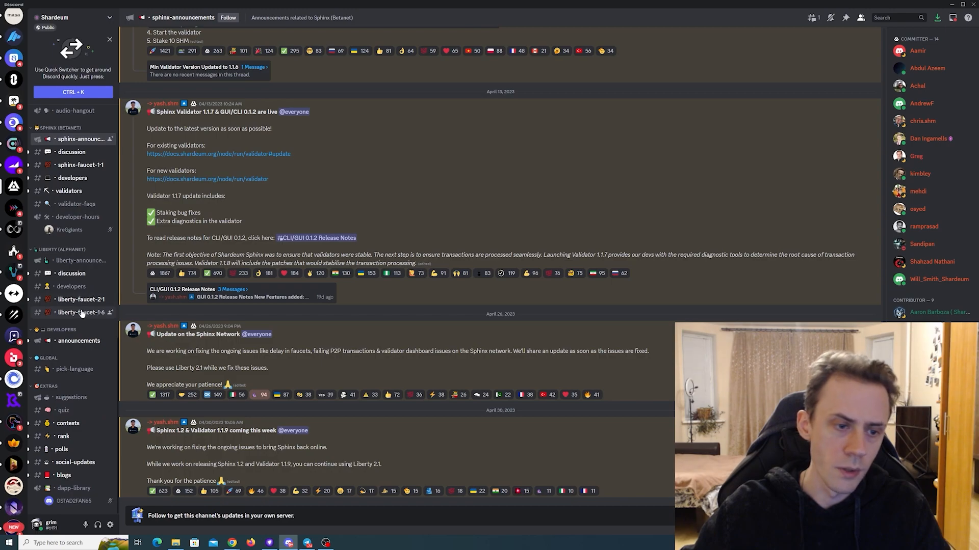
- Switch to the liberty-faucet-2-1 channel in the Shardeum Discord server
left_click(80, 299)
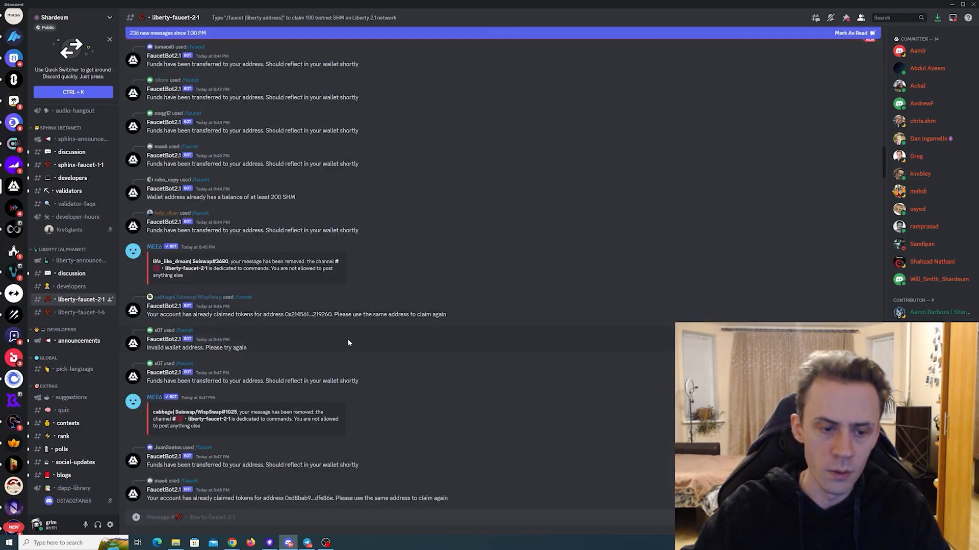
mouse_move(196, 451)
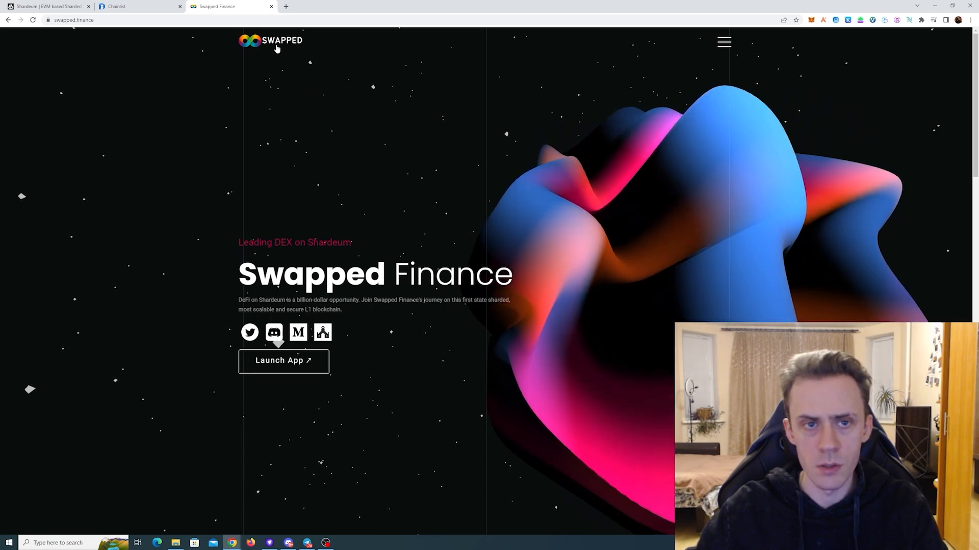
- Launch the Swapped Finance app and review the SHM token selector without changing it
left_click(283, 361)
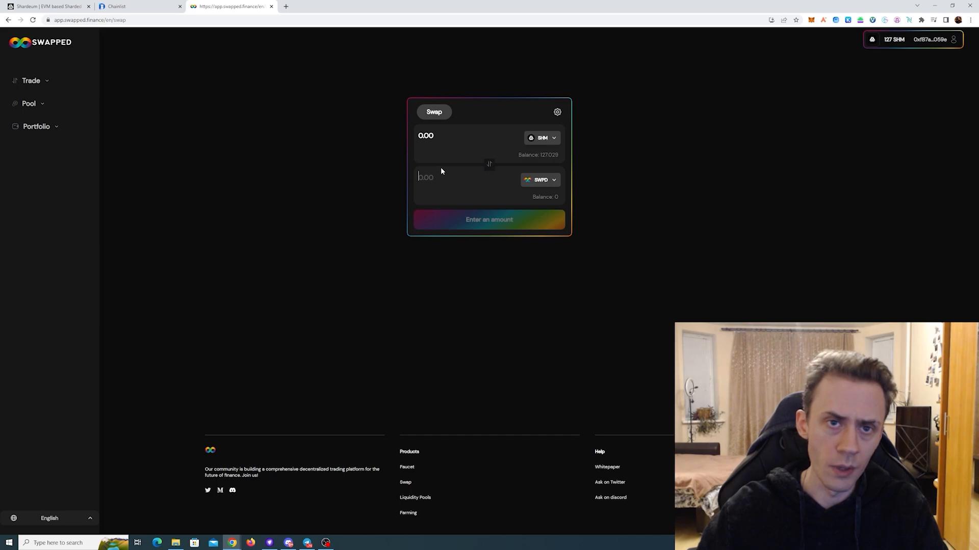
mouse_move(457, 171)
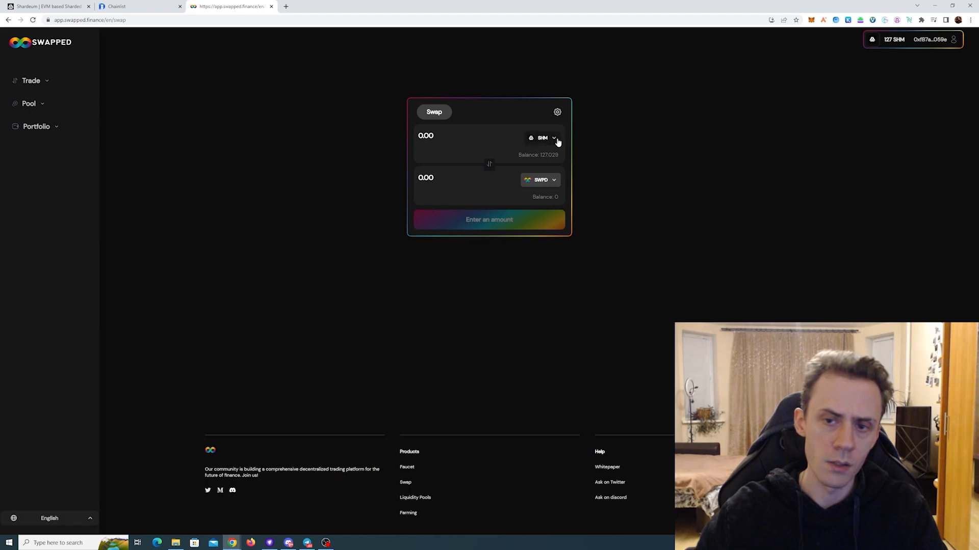
left_click(541, 137)
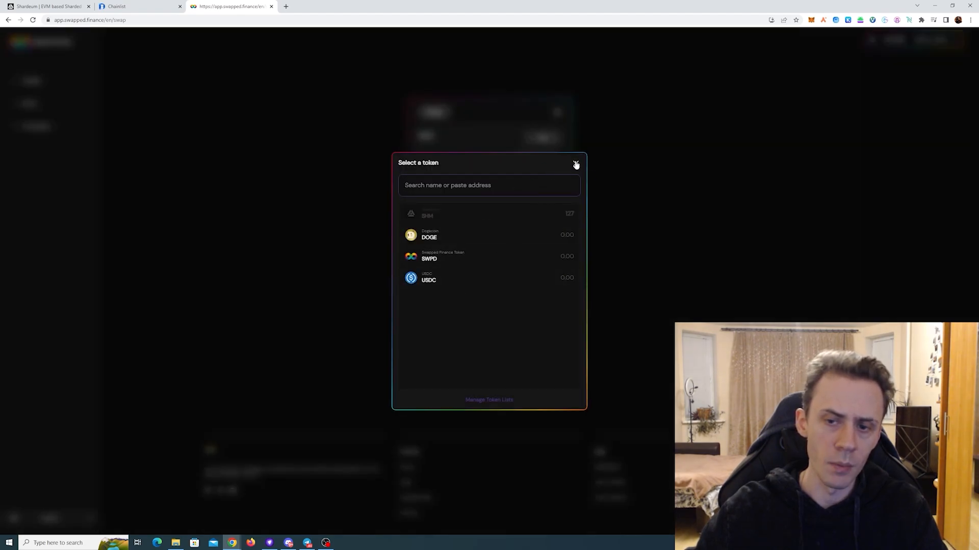
left_click(575, 165)
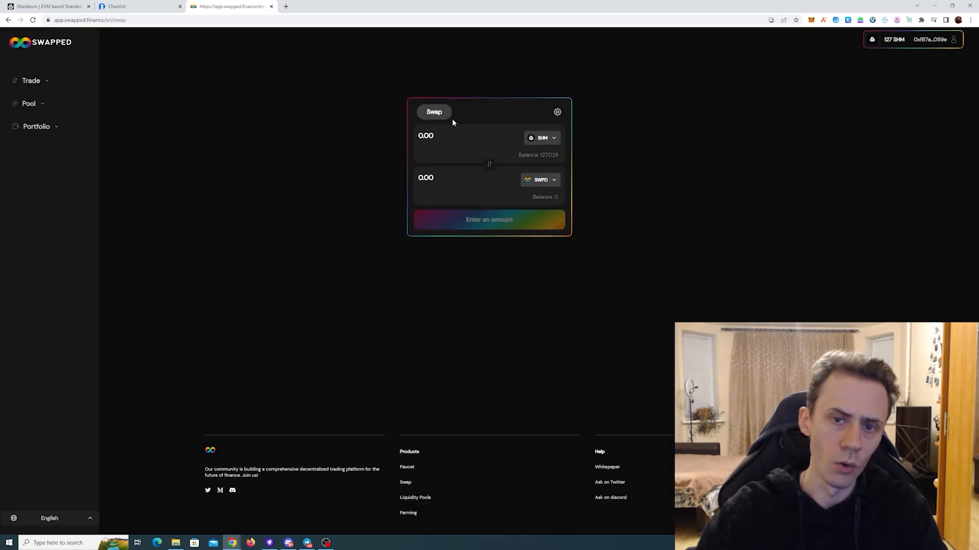
- Expand and collapse the Pool sidebar, leaving the SHM-to-SWPD swap showing
left_click(28, 104)
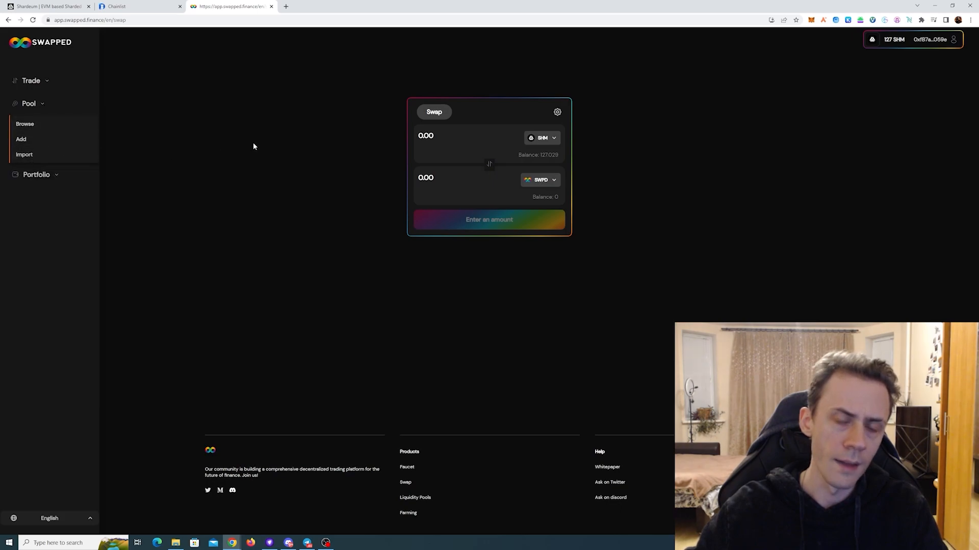
left_click(28, 103)
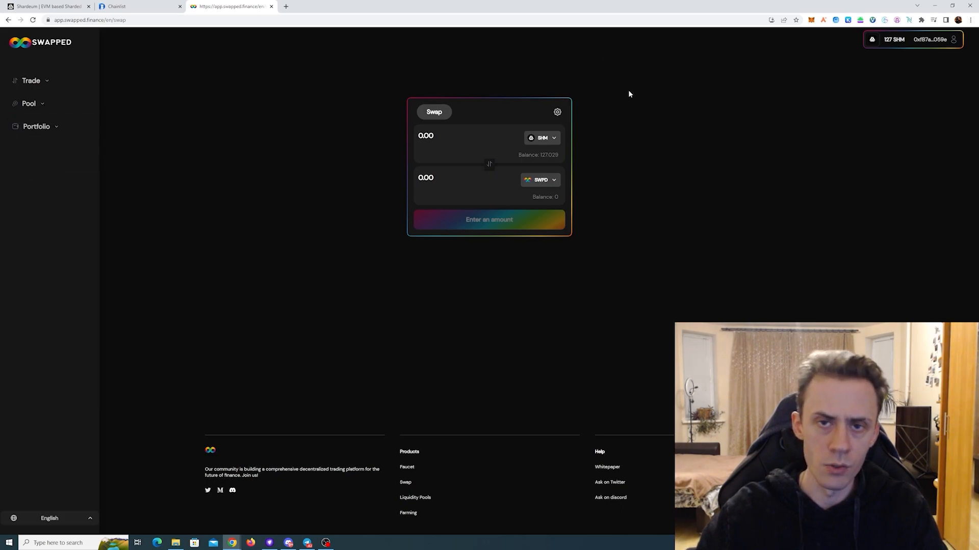
mouse_move(590, 123)
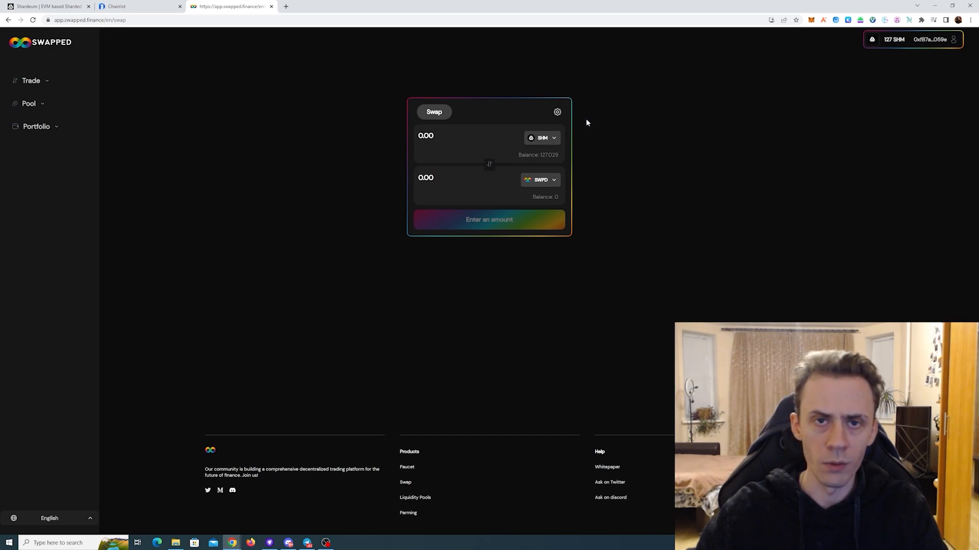
mouse_move(535, 123)
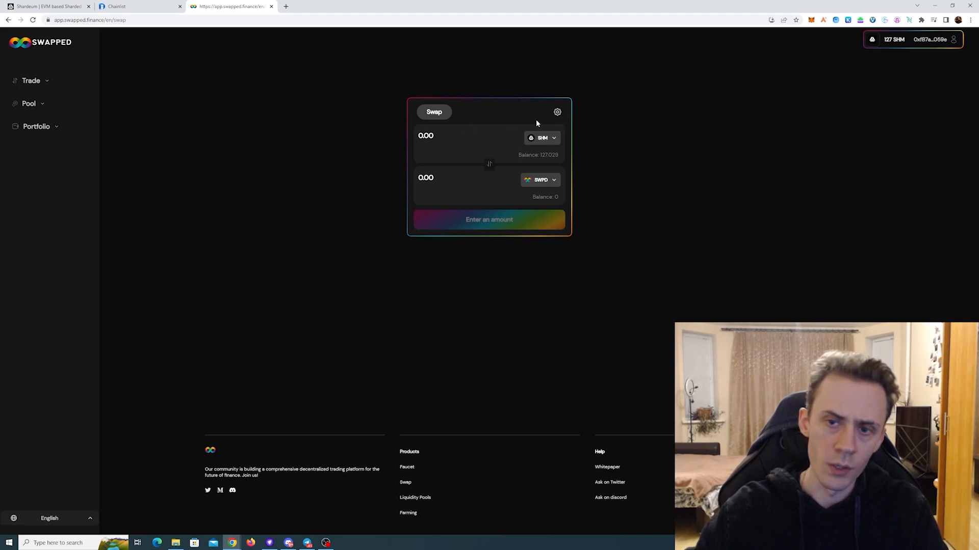
left_click(556, 112)
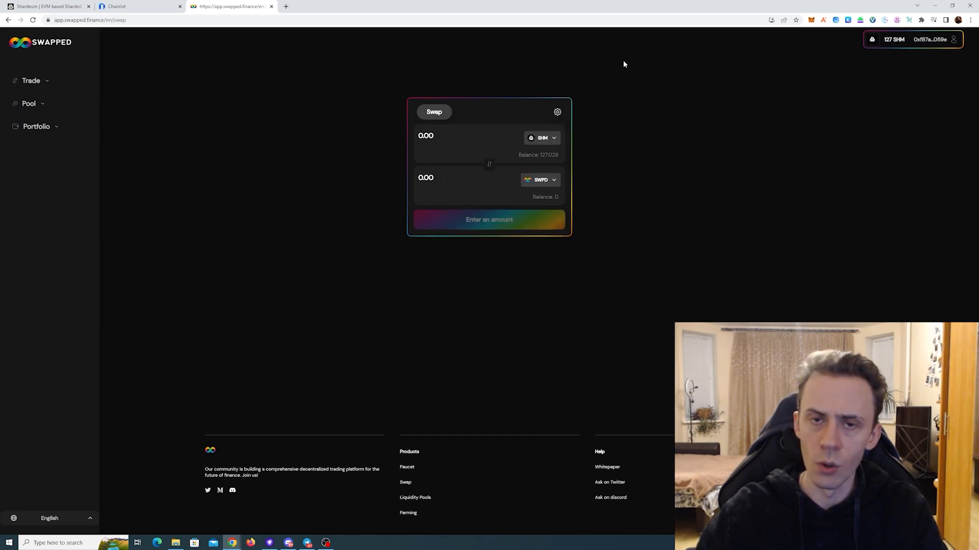
mouse_move(727, 78)
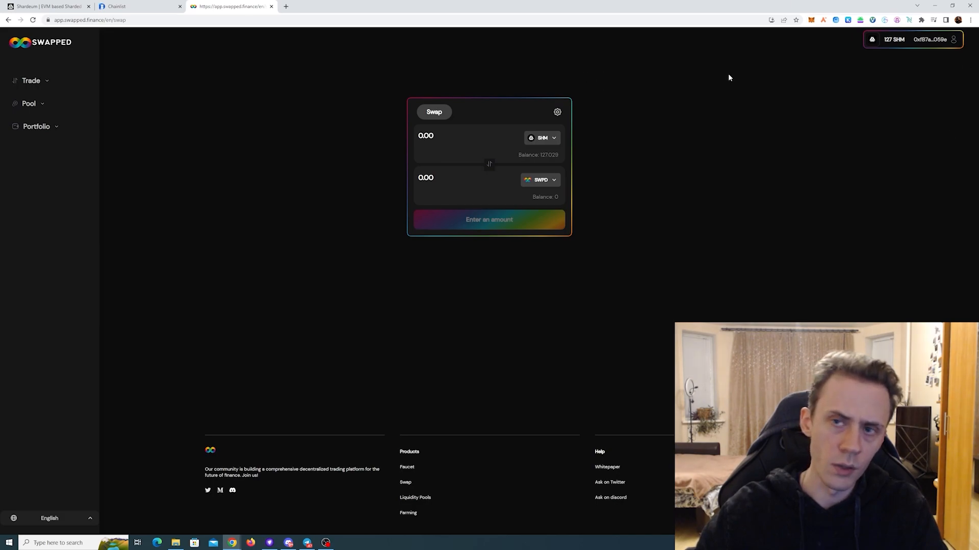
mouse_move(553, 167)
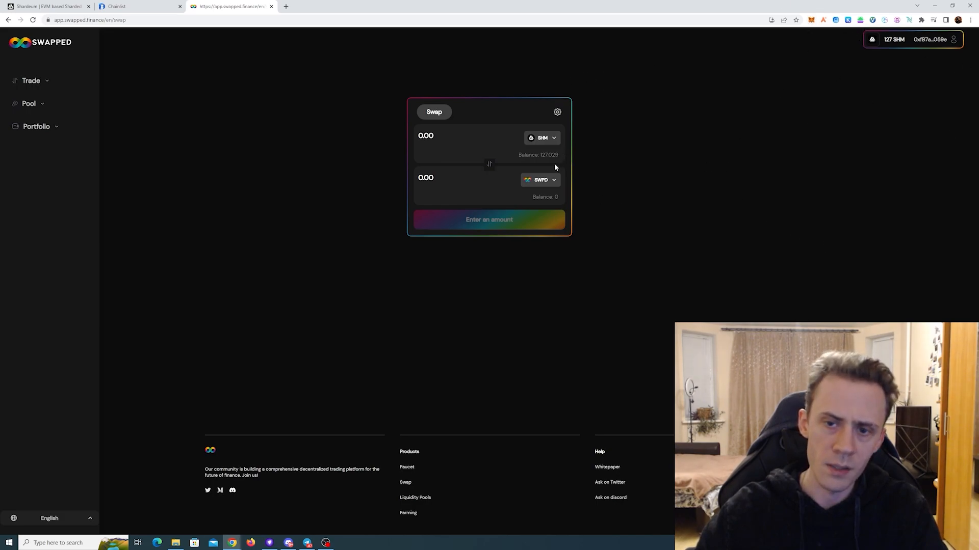
mouse_move(643, 159)
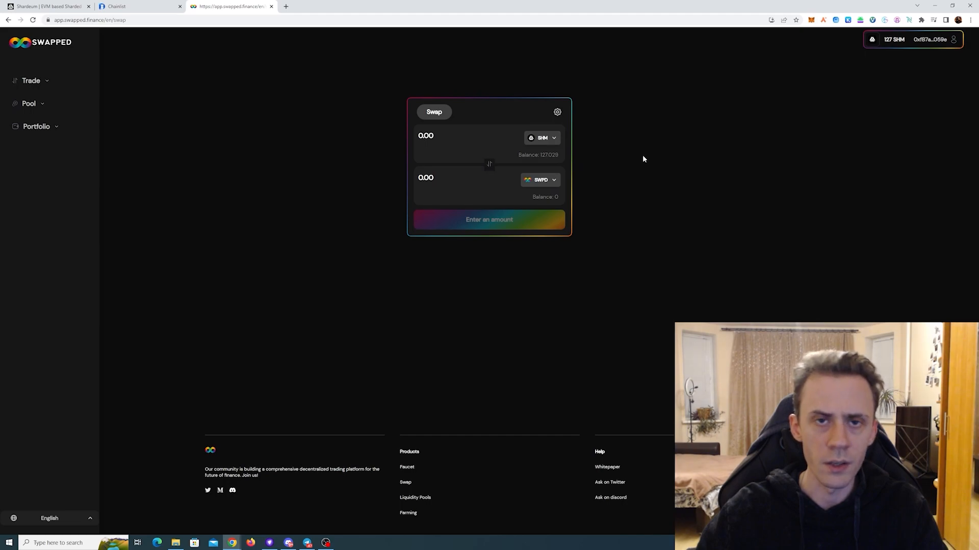
mouse_move(666, 51)
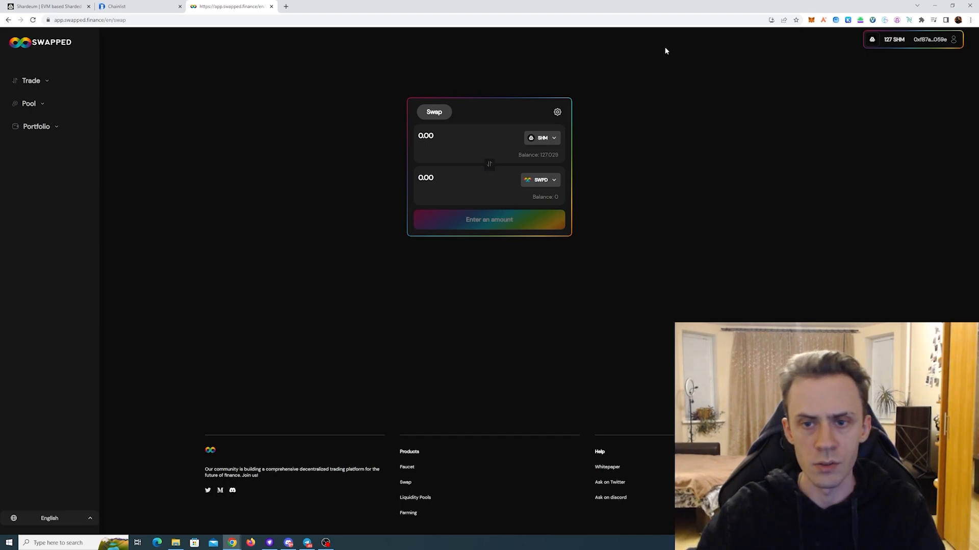
mouse_move(427, 460)
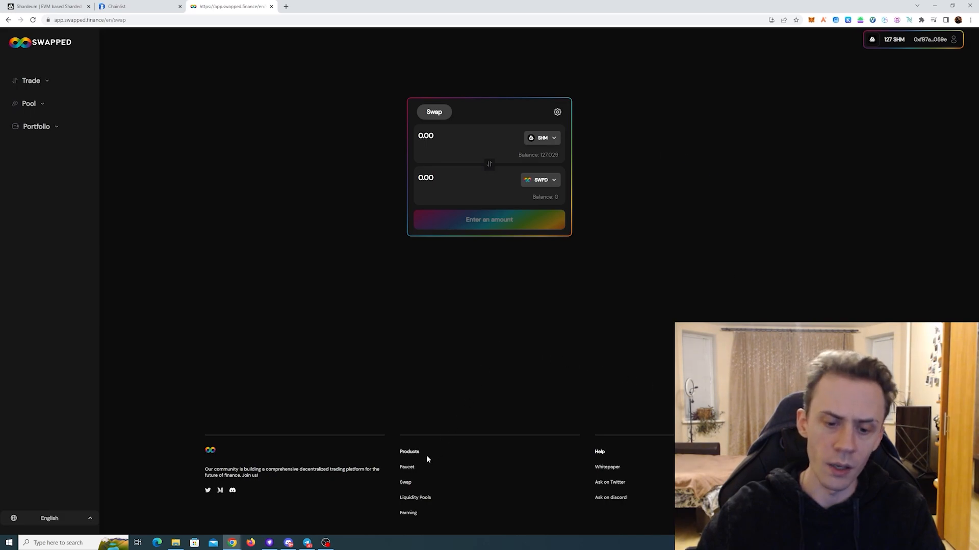
mouse_move(409, 516)
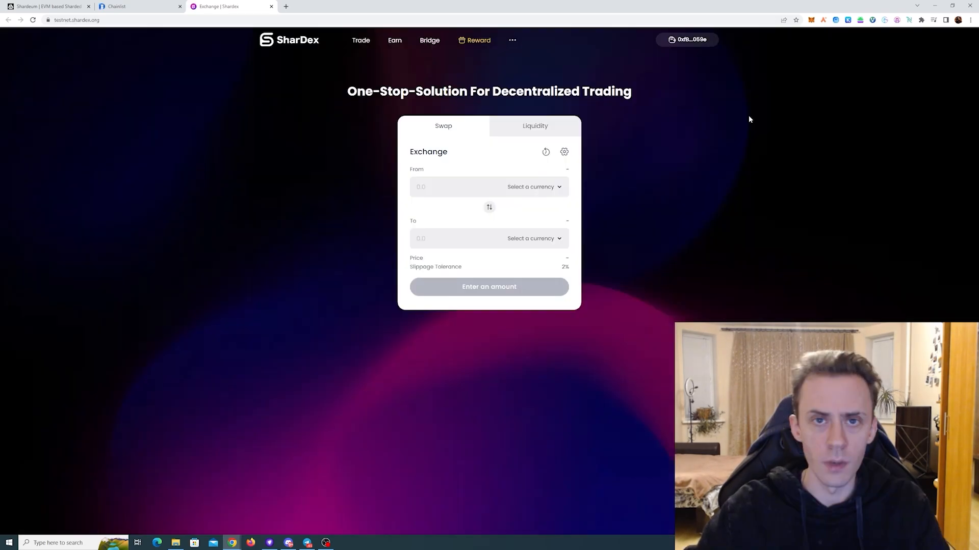
mouse_move(663, 144)
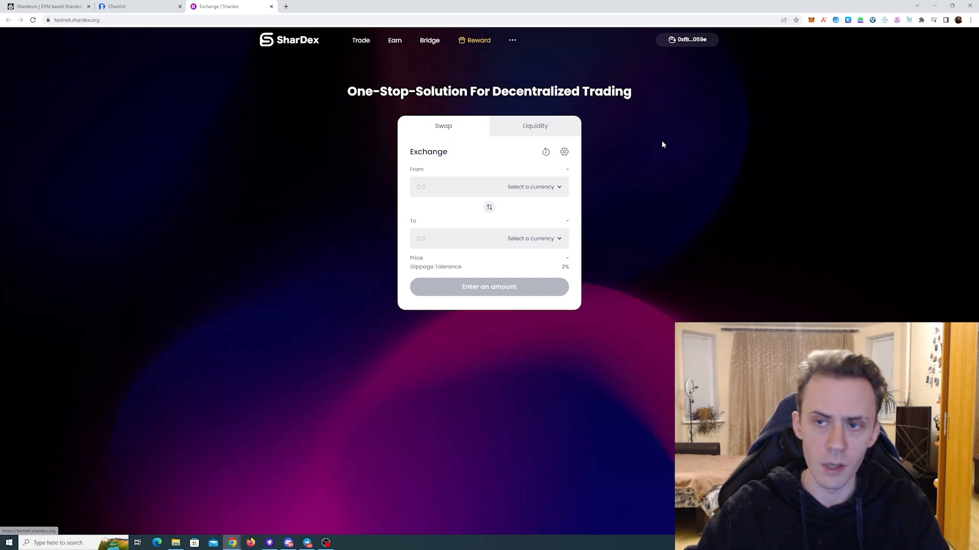
mouse_move(657, 240)
type("20")
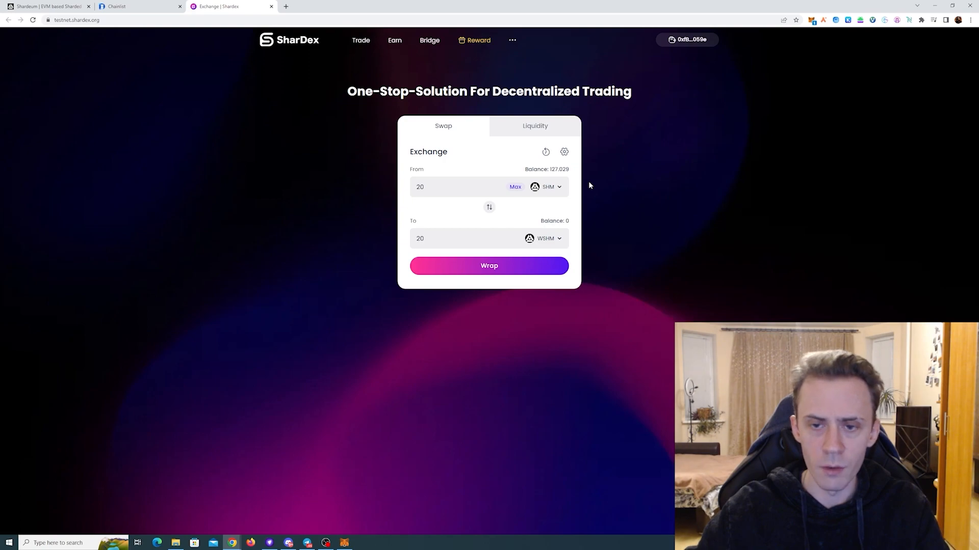
mouse_move(594, 196)
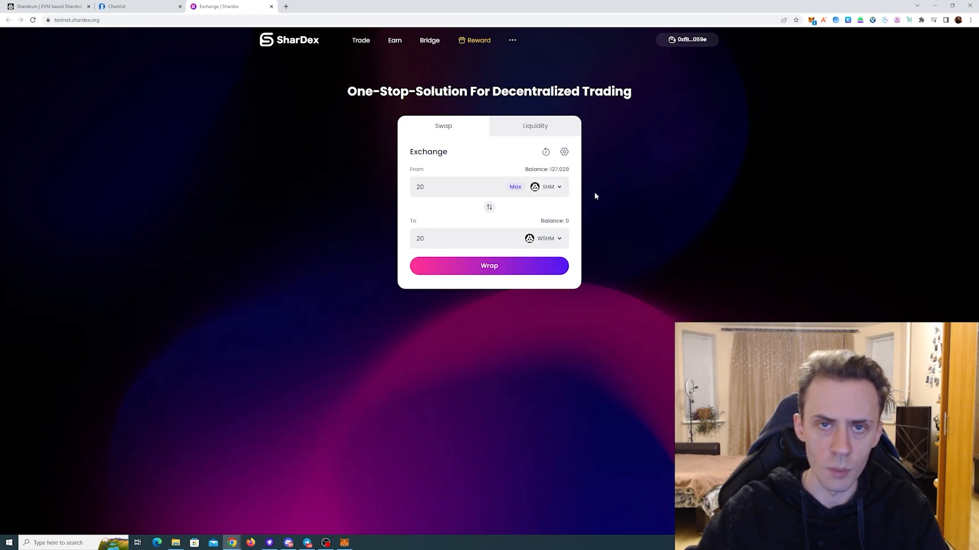
mouse_move(622, 179)
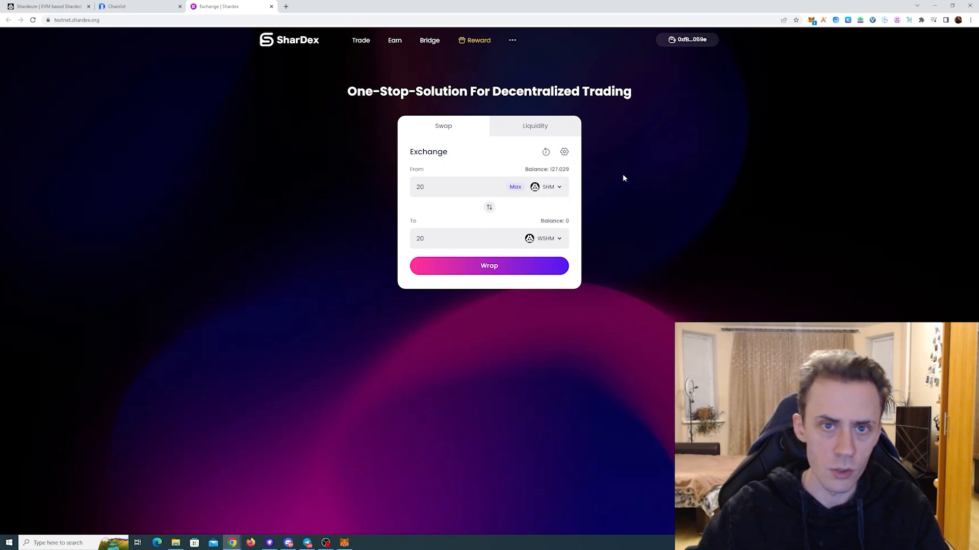
mouse_move(650, 166)
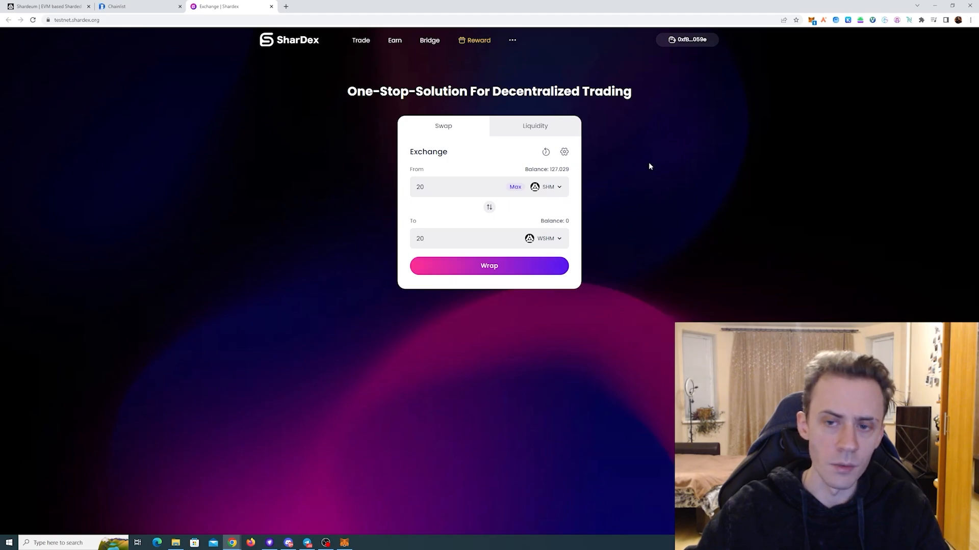
- Set 2% slippage and wrap 20 SHM into WSHM, confirming in MetaMask
left_click(564, 152)
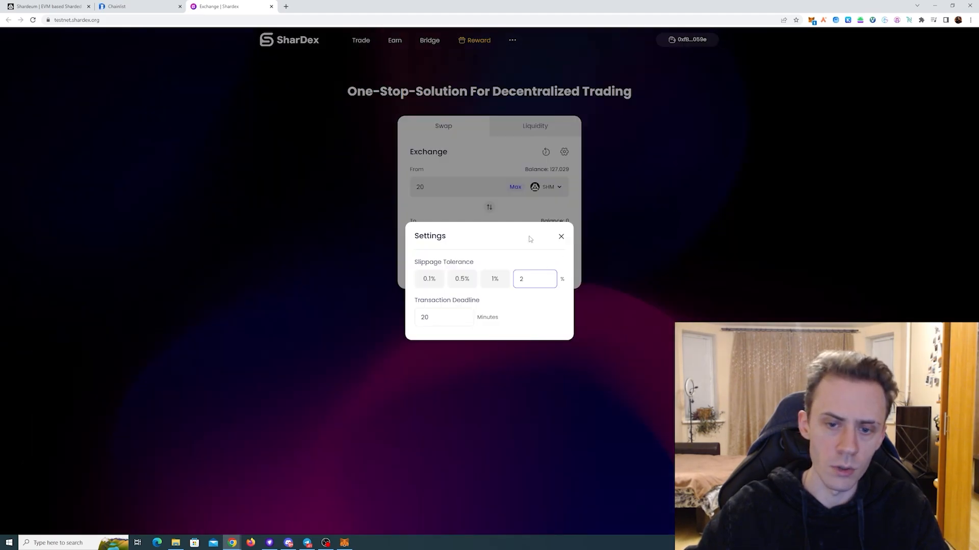
left_click(560, 237)
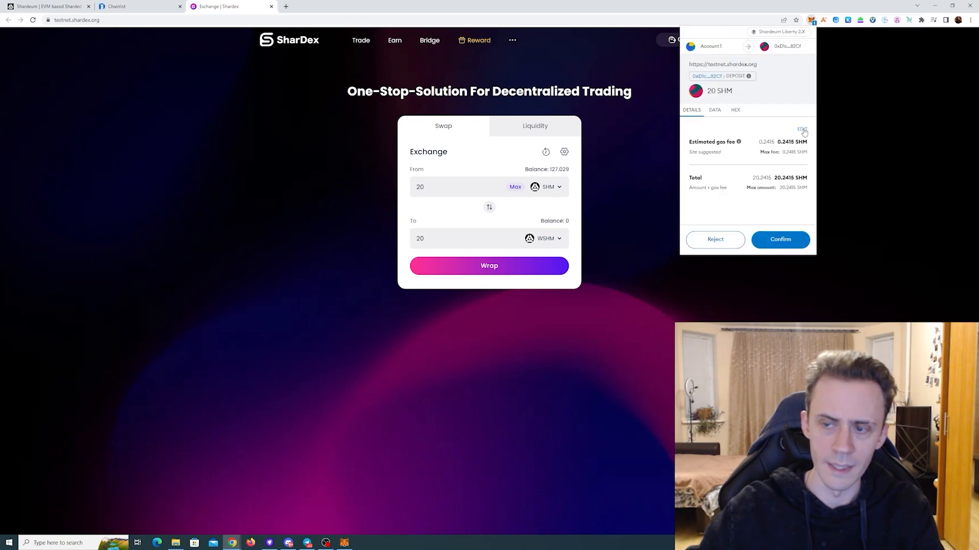
left_click(802, 129)
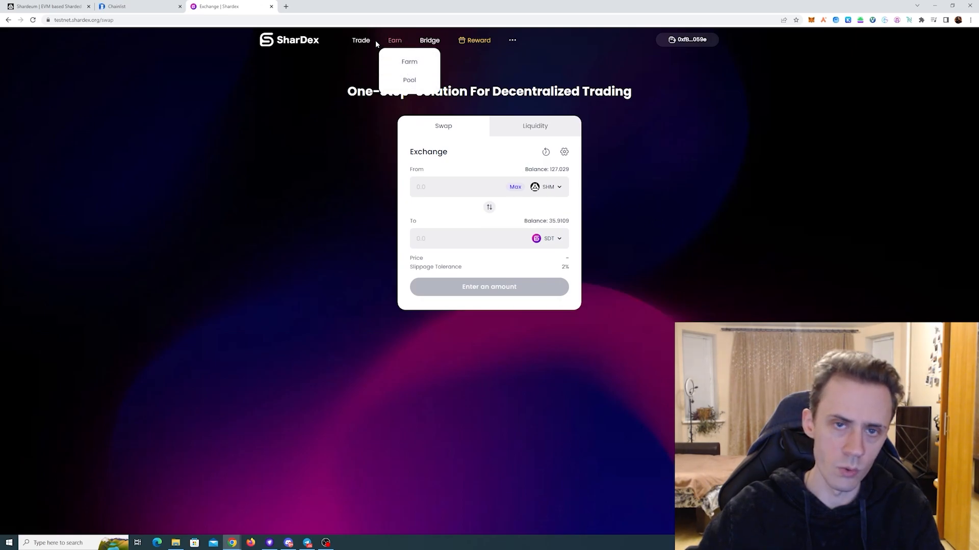
- Navigate via Earn to Pools then Farms and expand the WSHM/SDT farm details
left_click(409, 80)
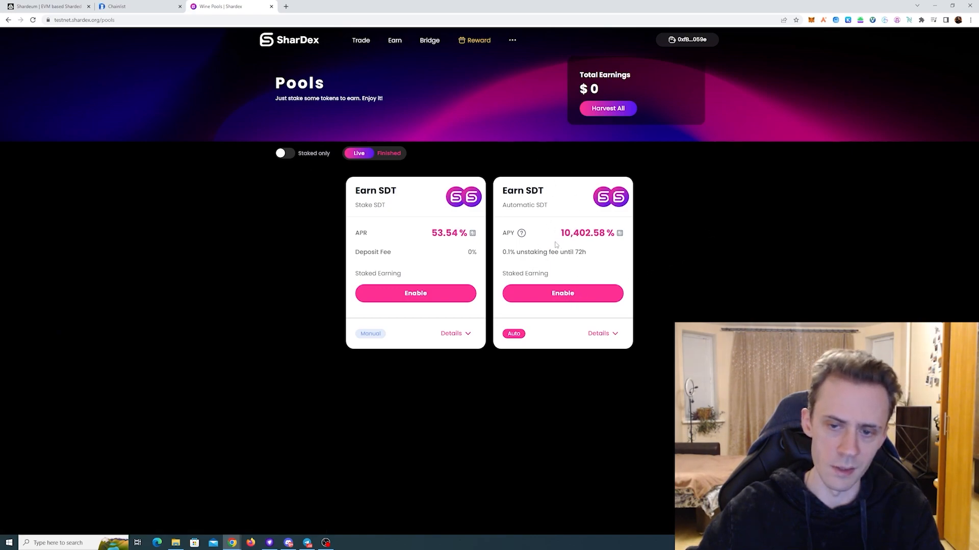
left_click(394, 40)
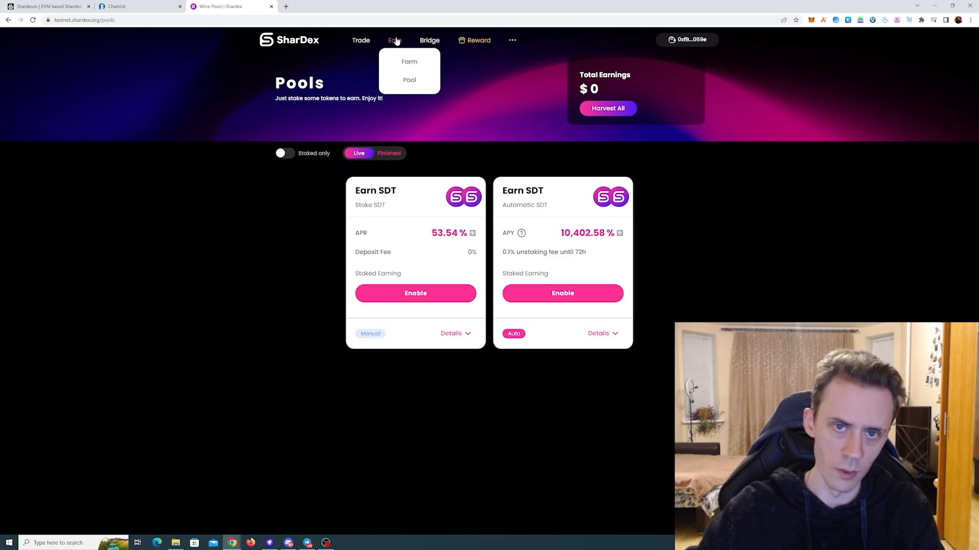
left_click(409, 61)
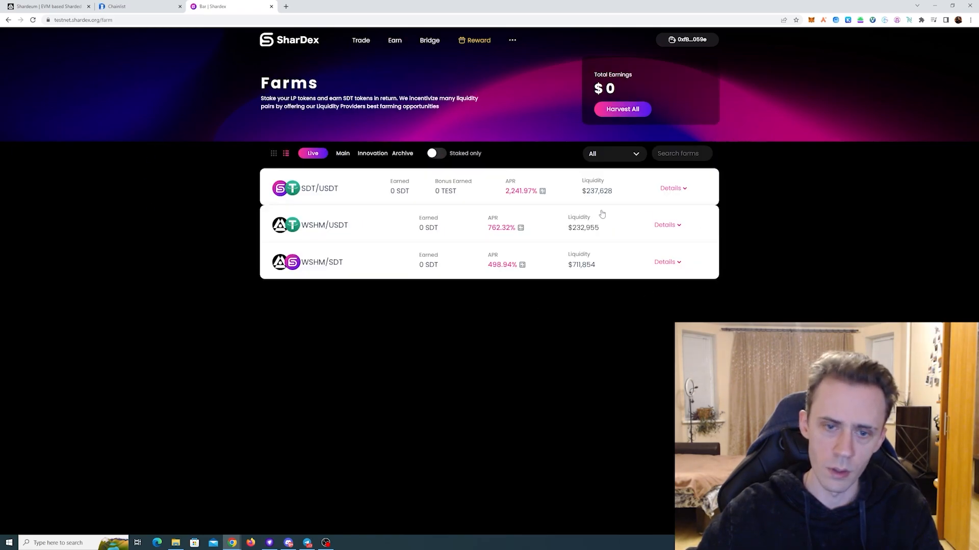
mouse_move(367, 269)
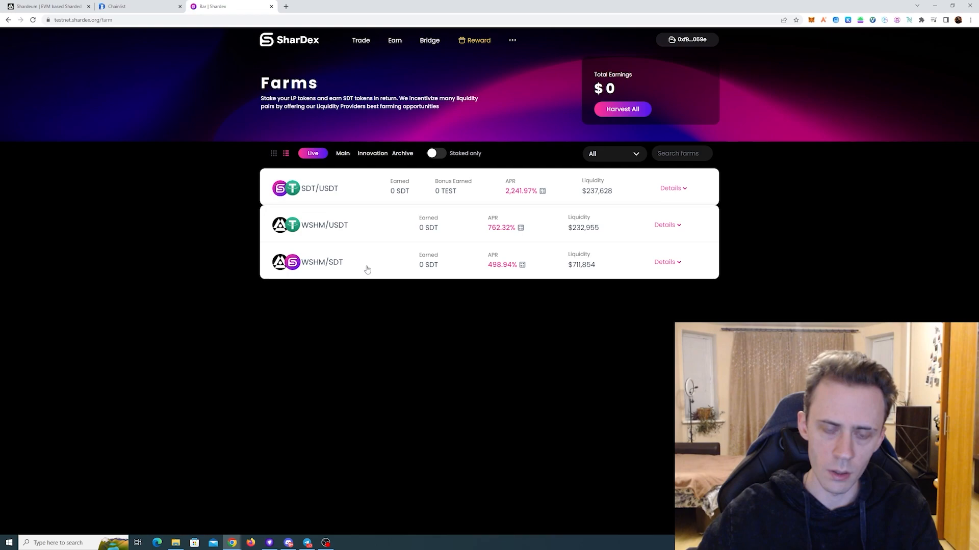
mouse_move(379, 273)
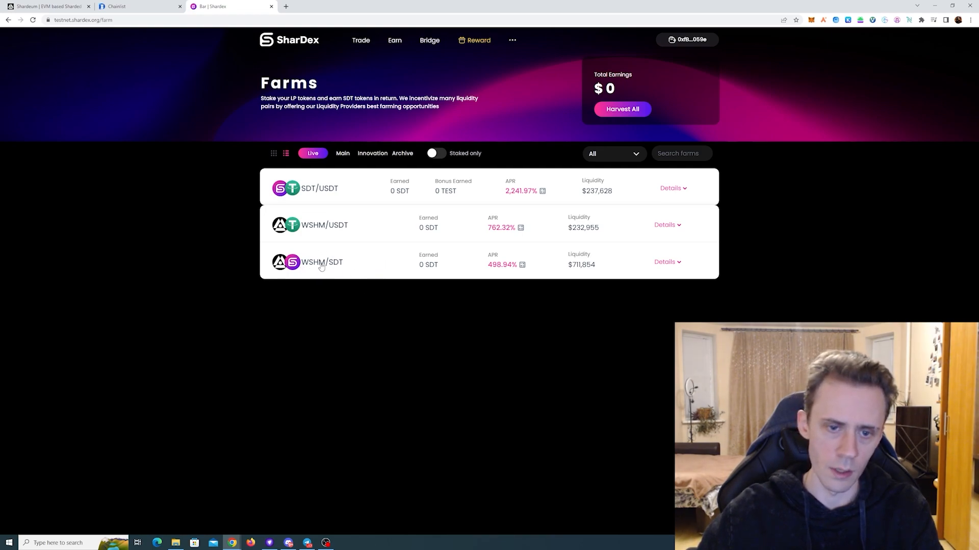
mouse_move(350, 271)
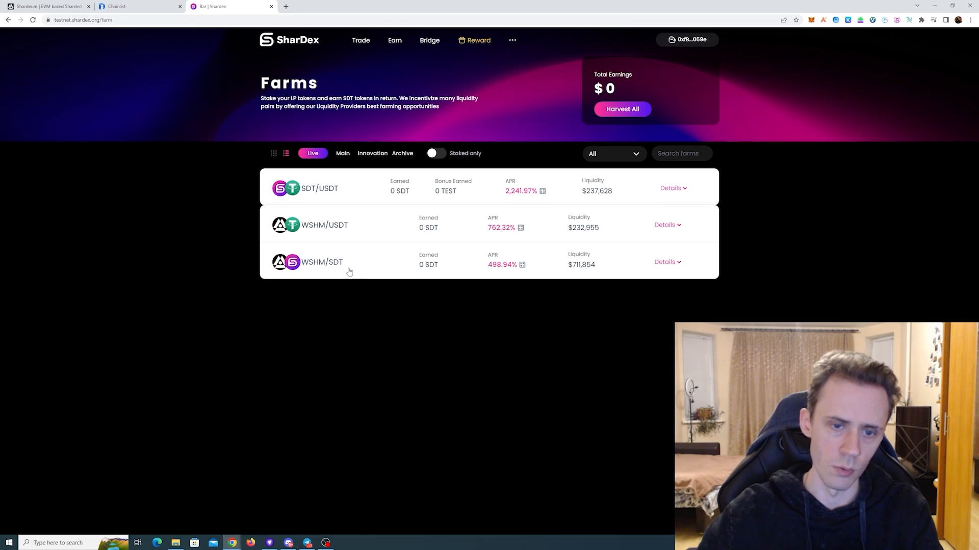
left_click(666, 262)
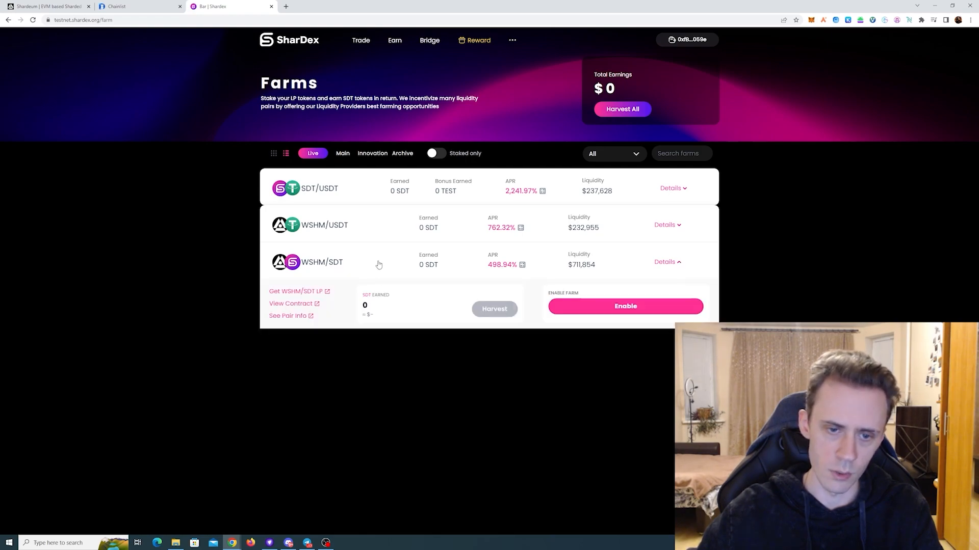
mouse_move(298, 292)
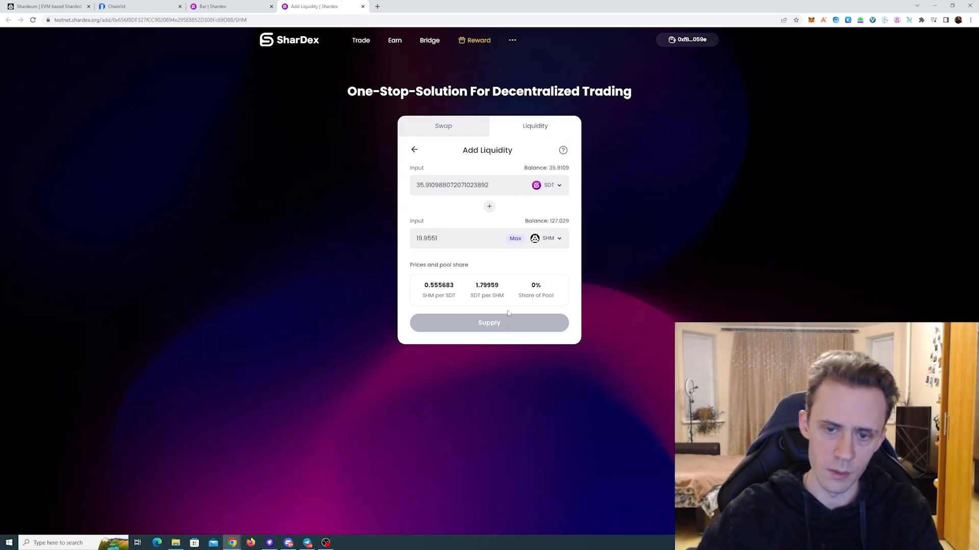
- Supply about 35.91 SDT and 19.96 SHM to the SDT/SHM liquidity pool
left_click(489, 323)
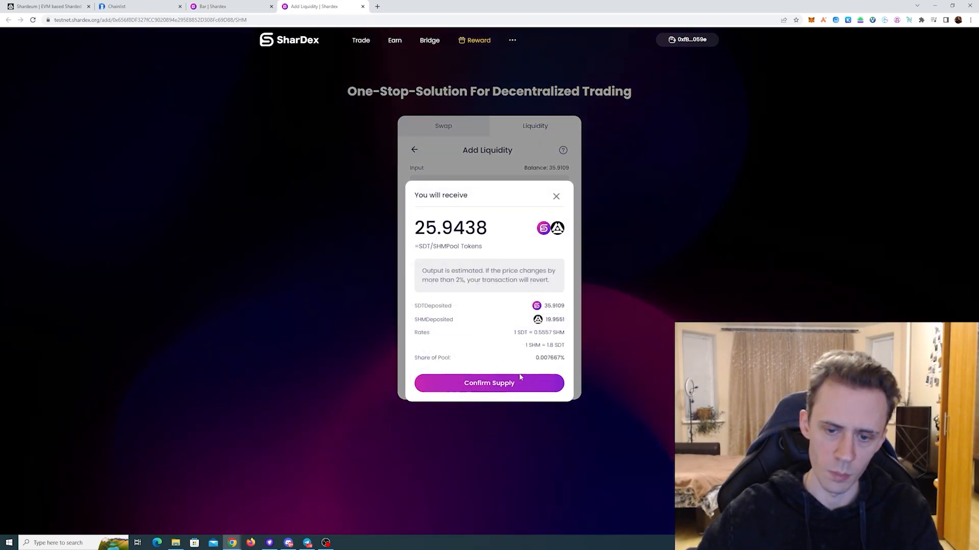
left_click(488, 383)
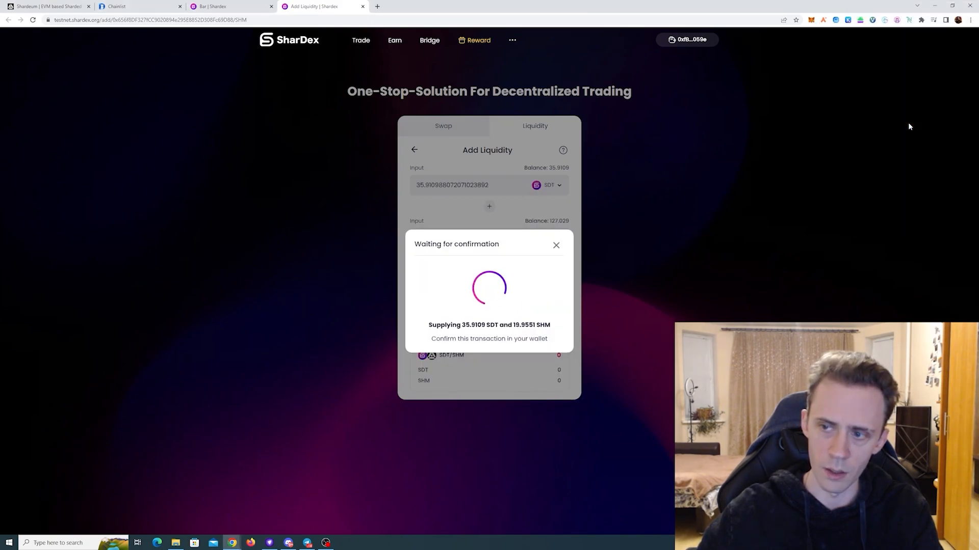
mouse_move(779, 108)
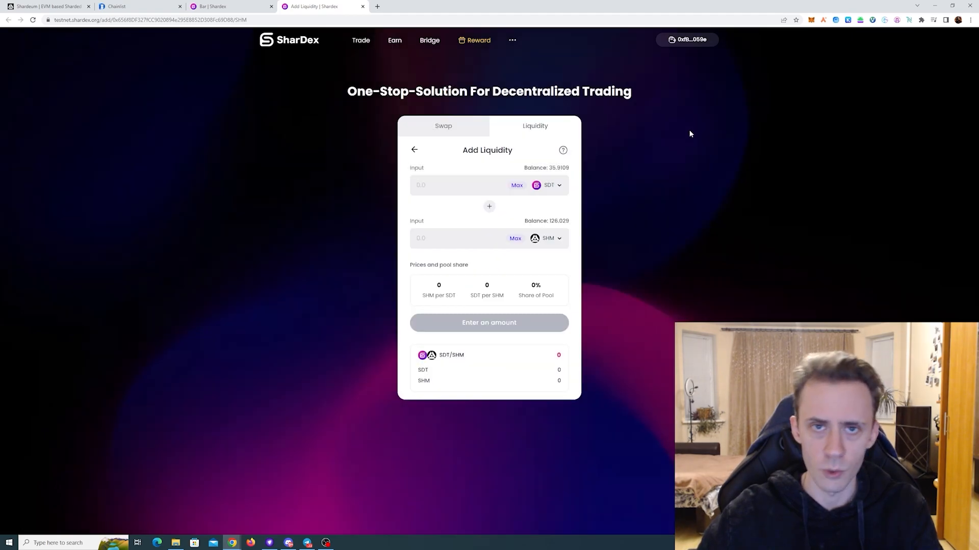
mouse_move(698, 169)
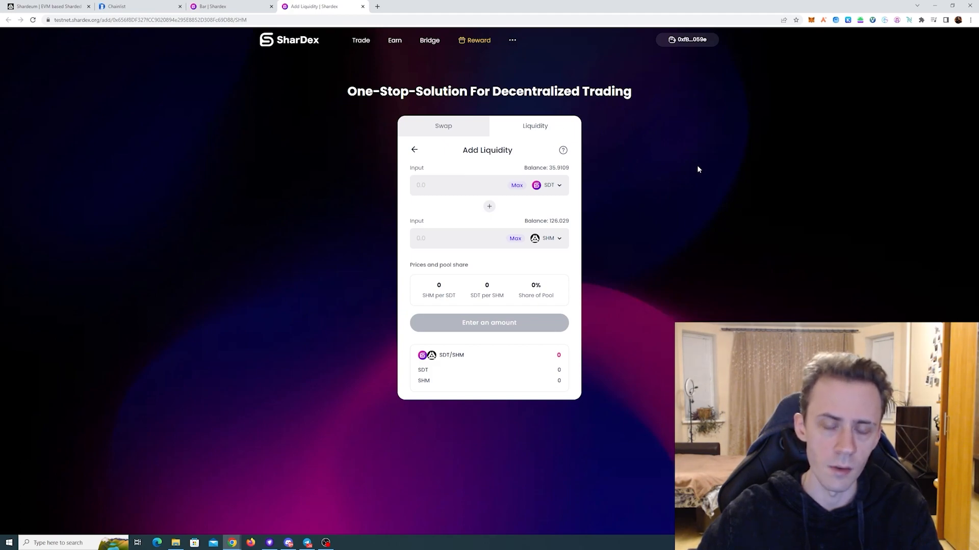
mouse_move(324, 112)
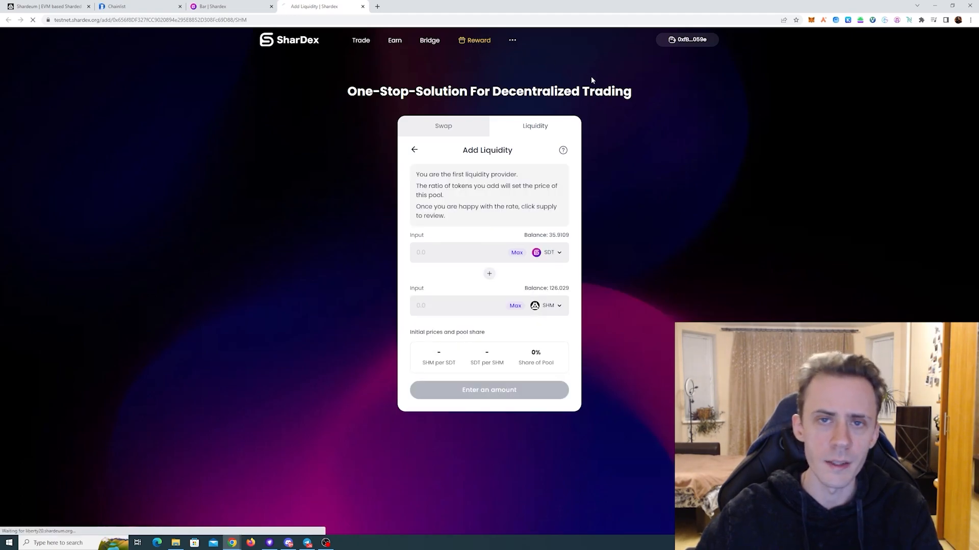
- Review the SharDex Waitlist page with referral link, code and share points
left_click(478, 40)
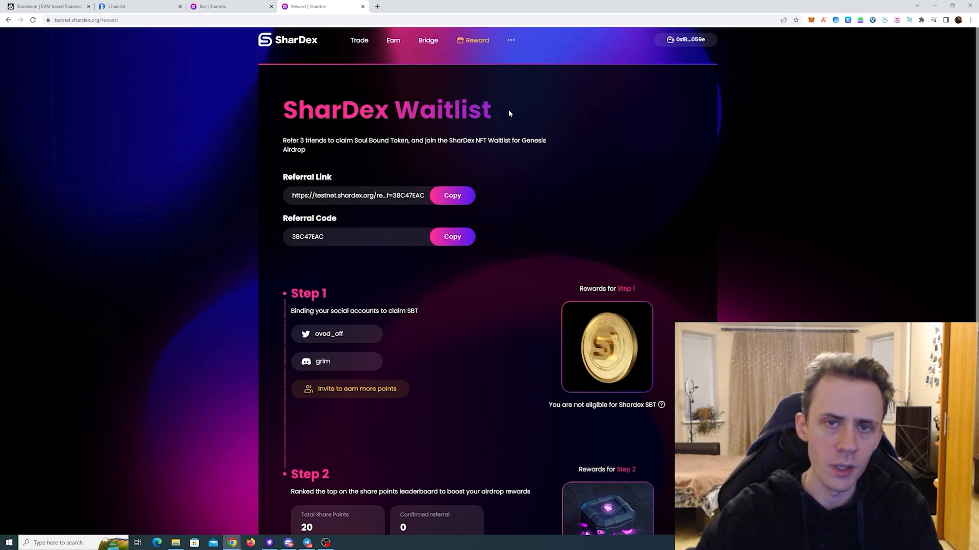
scroll("down", 3)
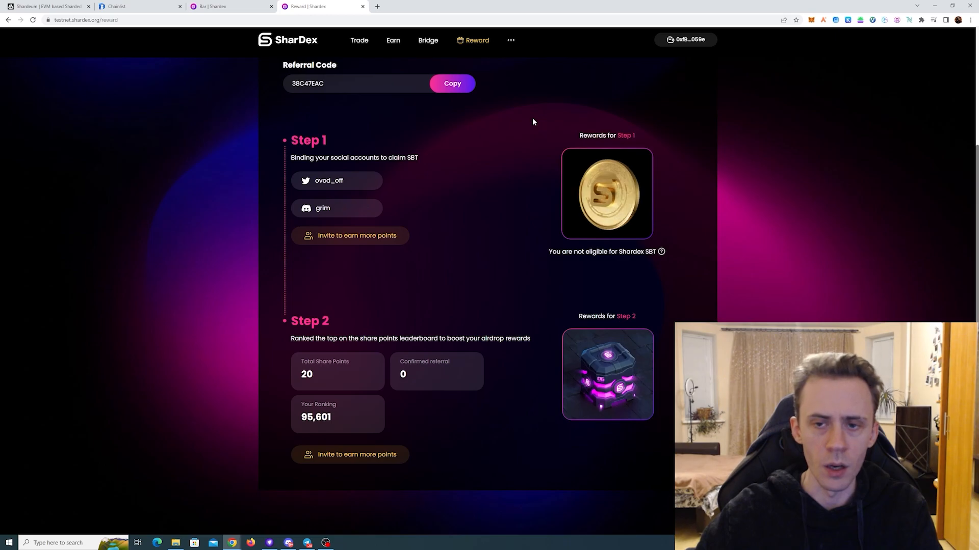
scroll("up", 3)
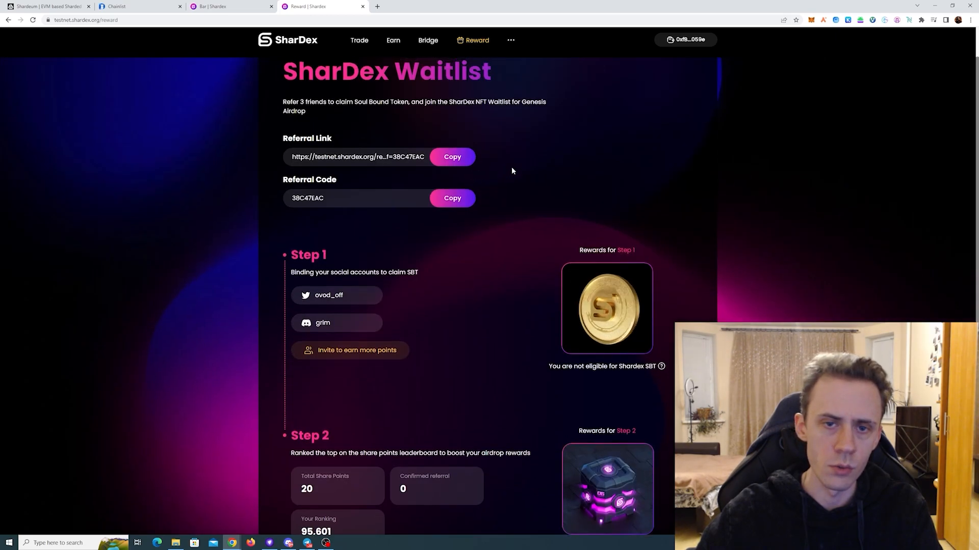
scroll("down", 3)
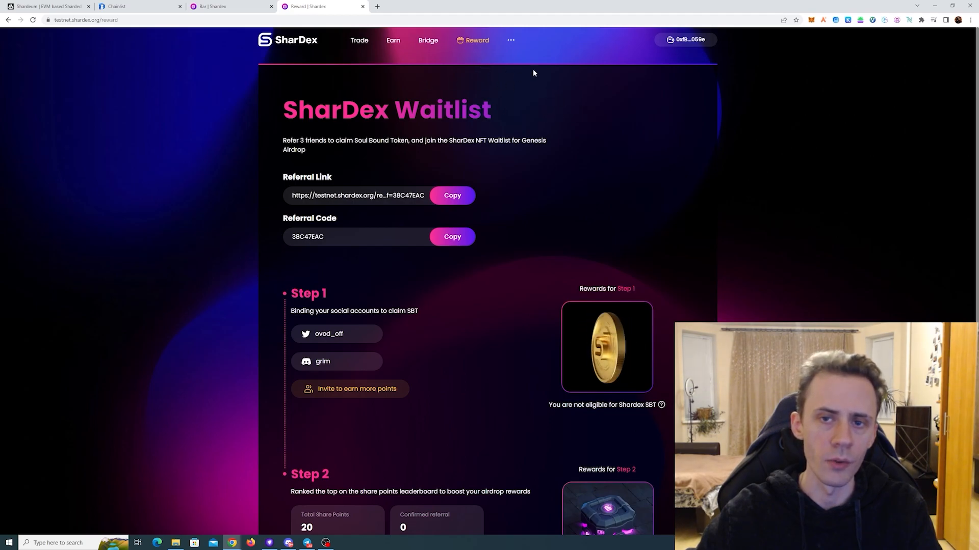
left_click(510, 40)
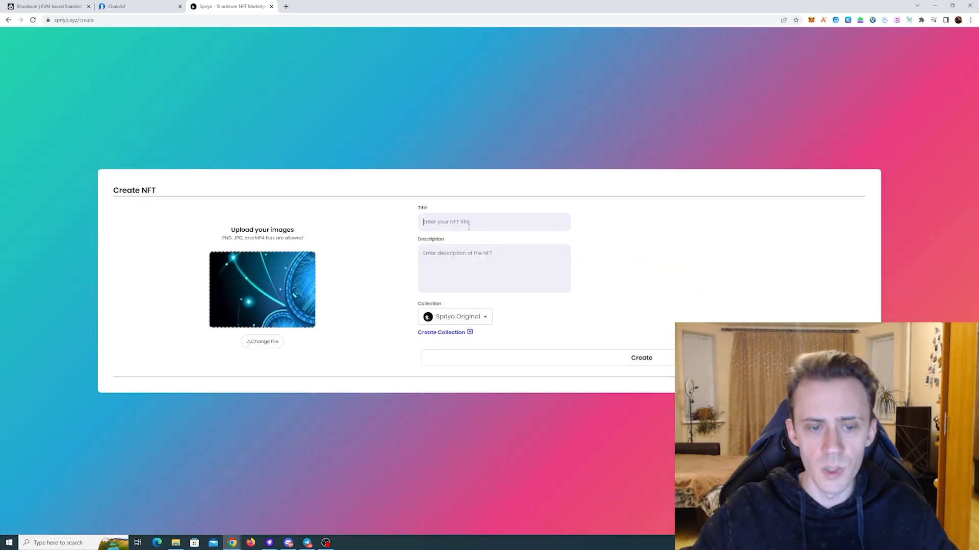
- Mint the NFT titled 'Coinzzz' with description 'Coinz' and acknowledge the minted alert
type("Coin")
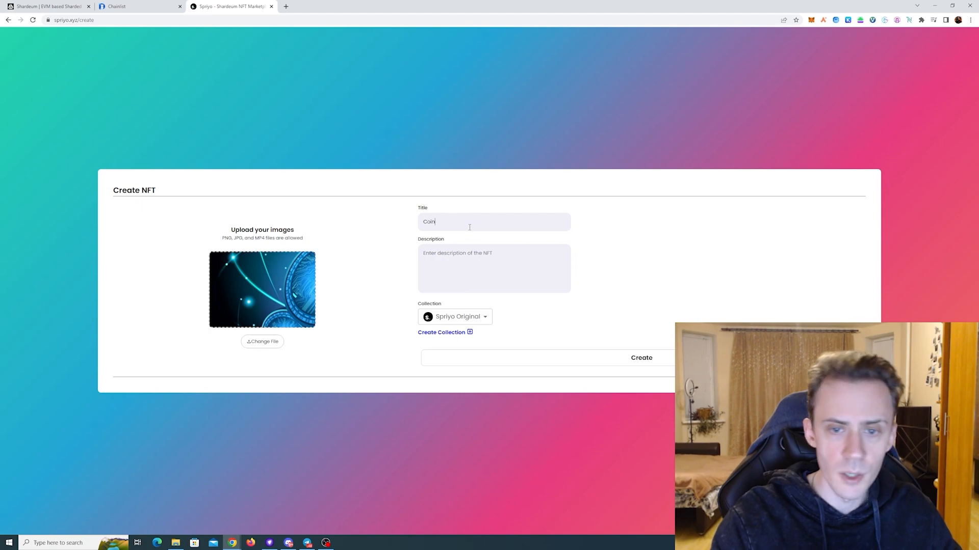
type("zzz")
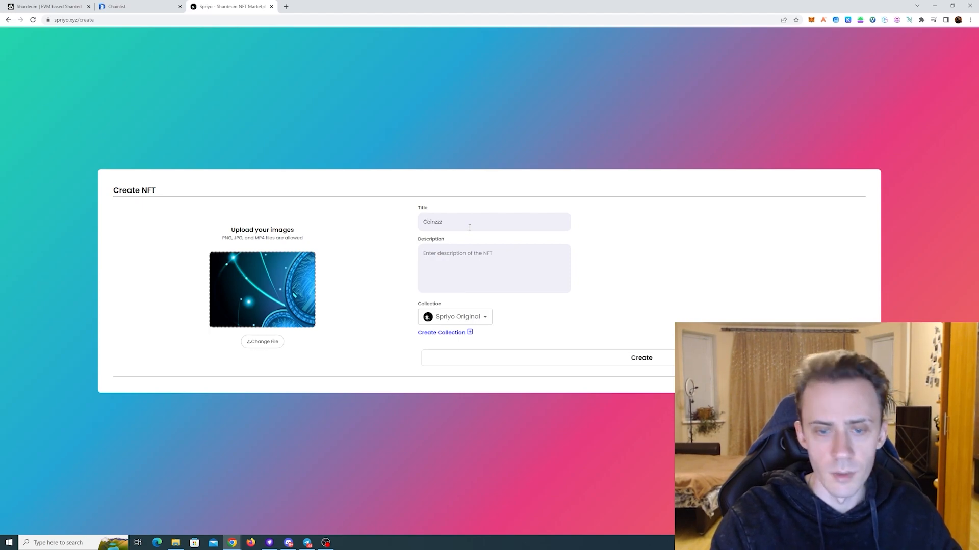
type("Coinz")
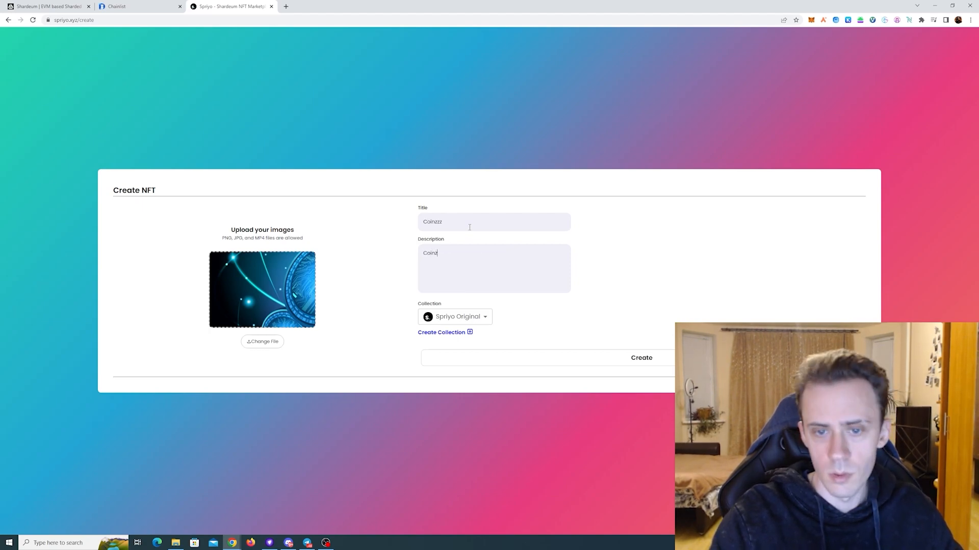
left_click(454, 316)
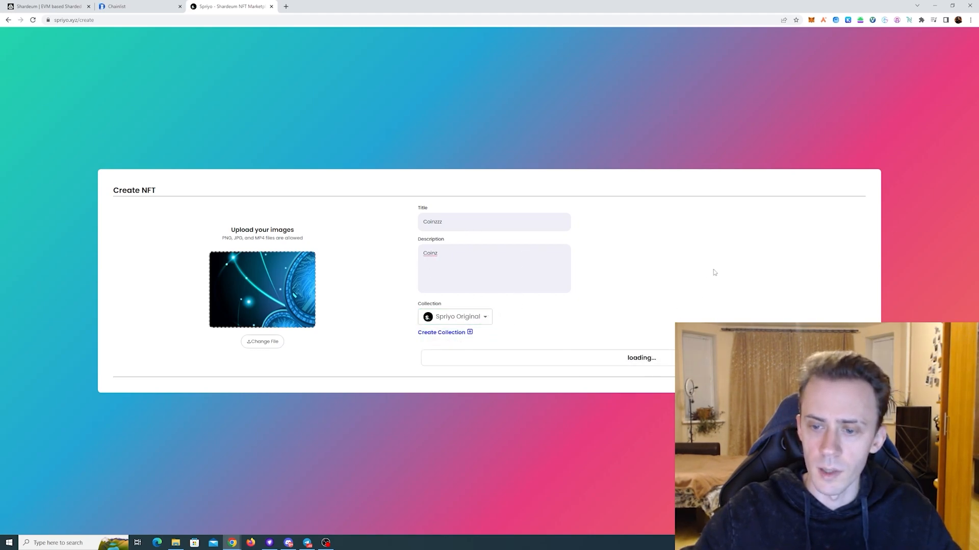
mouse_move(682, 170)
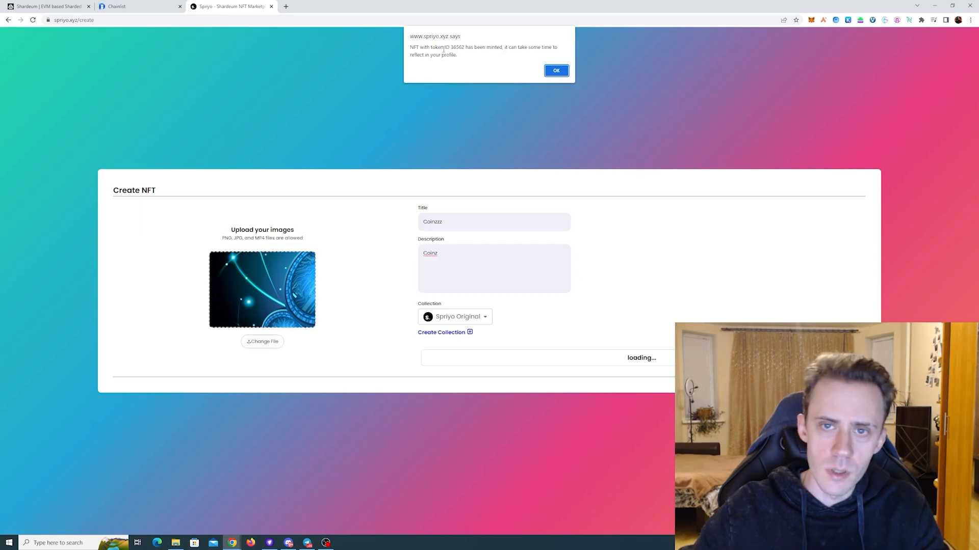
left_click(555, 71)
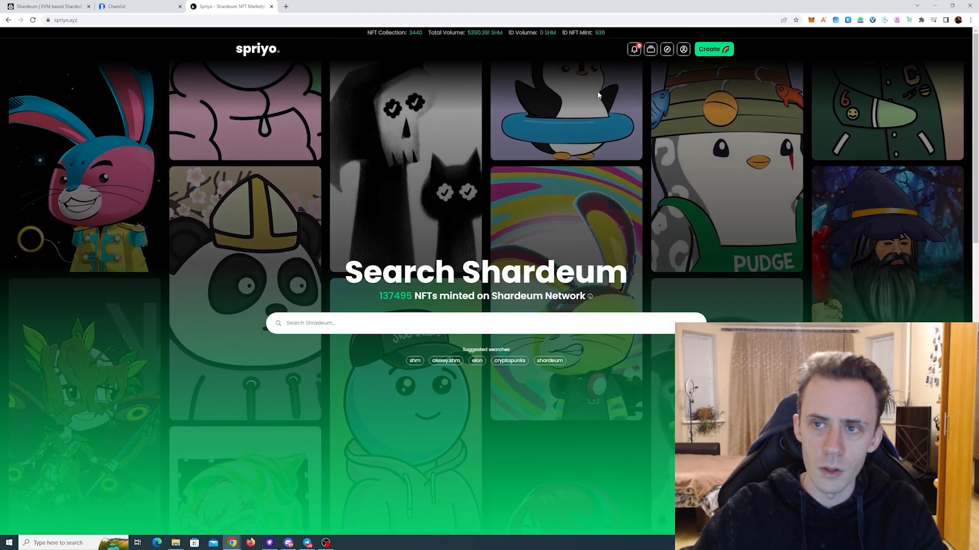
- Browse Spriyo's Explore listings, toggling the Buy Now status filter
left_click(666, 49)
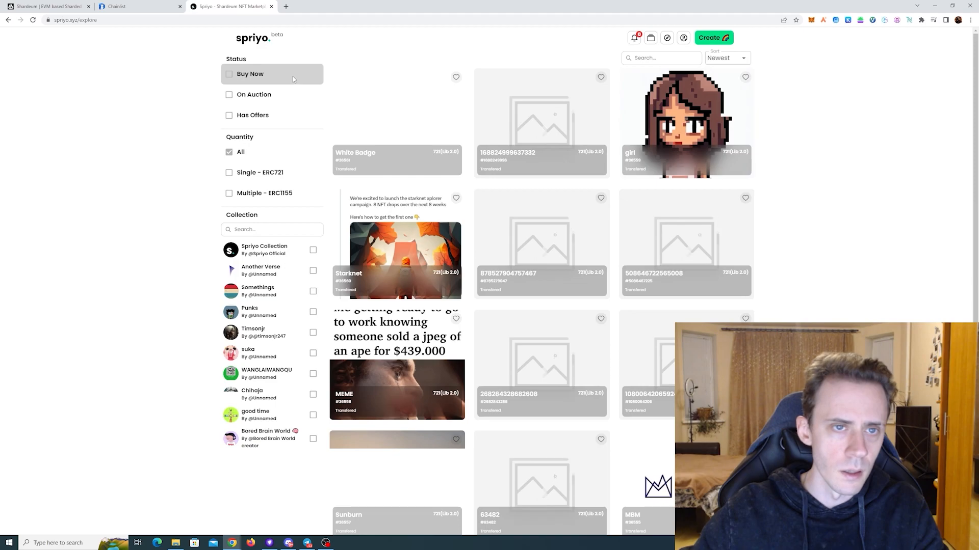
left_click(230, 74)
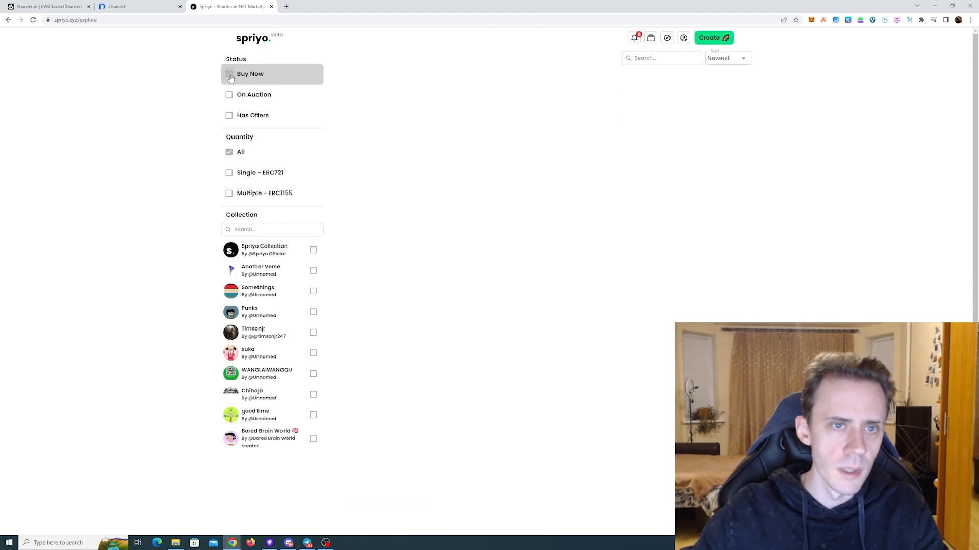
left_click(229, 73)
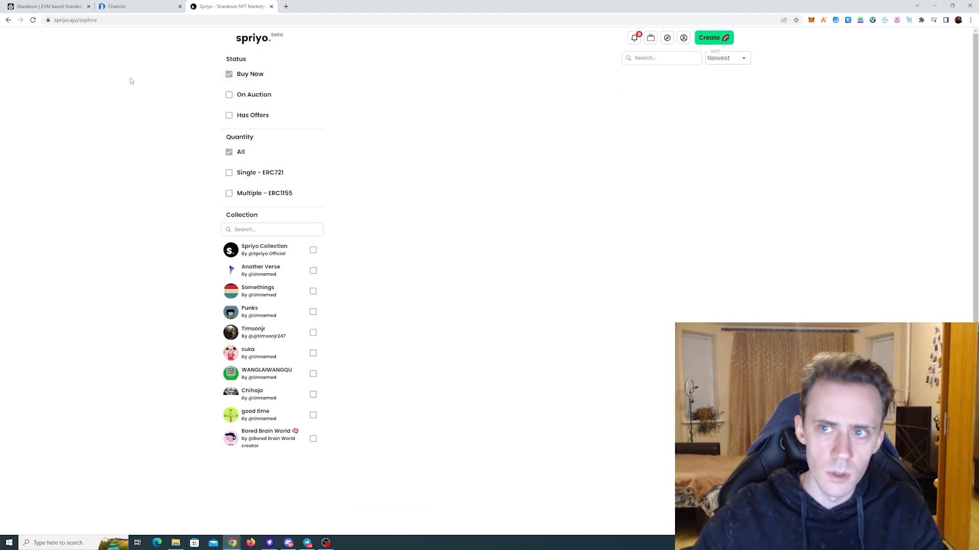
mouse_move(230, 73)
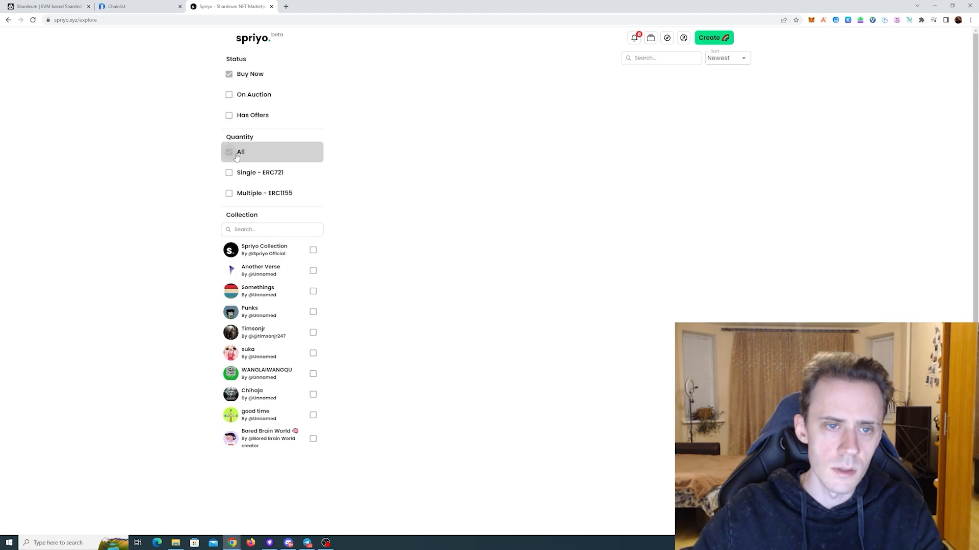
left_click(240, 152)
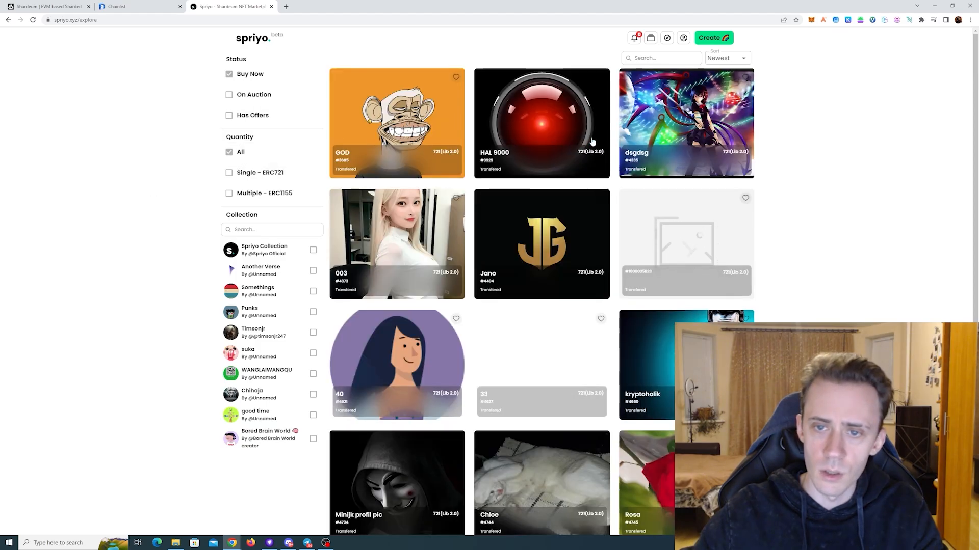
scroll("down", 3)
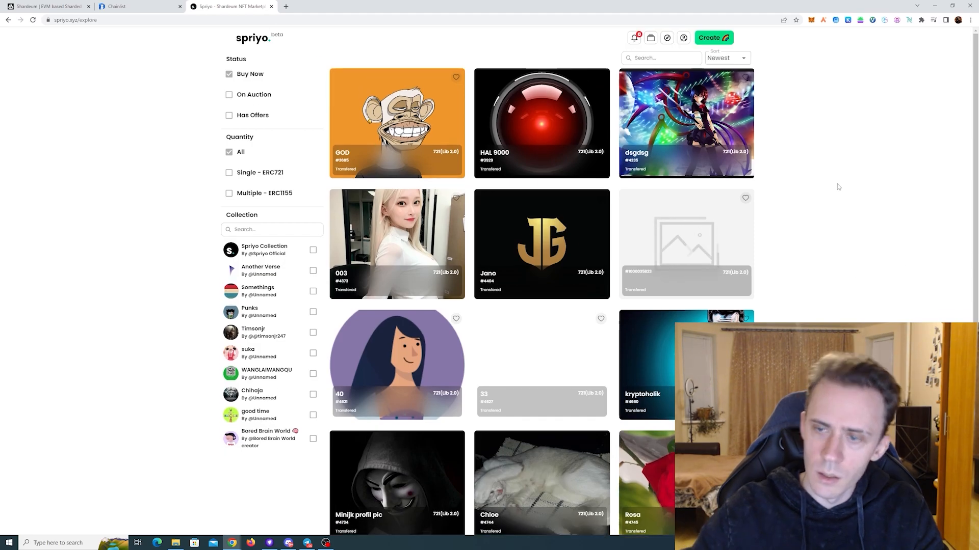
- Inspect the dsgdsg NFT's details and offer history
left_click(685, 123)
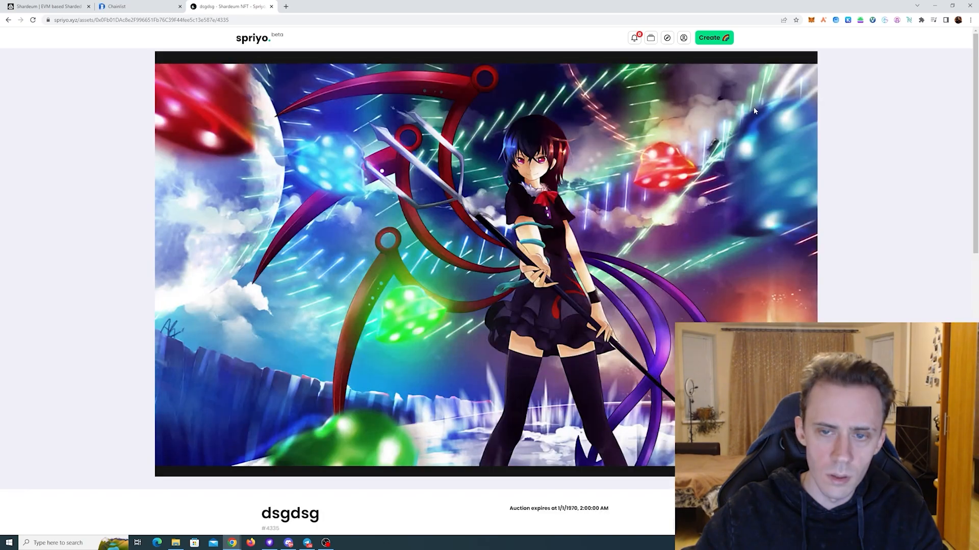
scroll("down", 3)
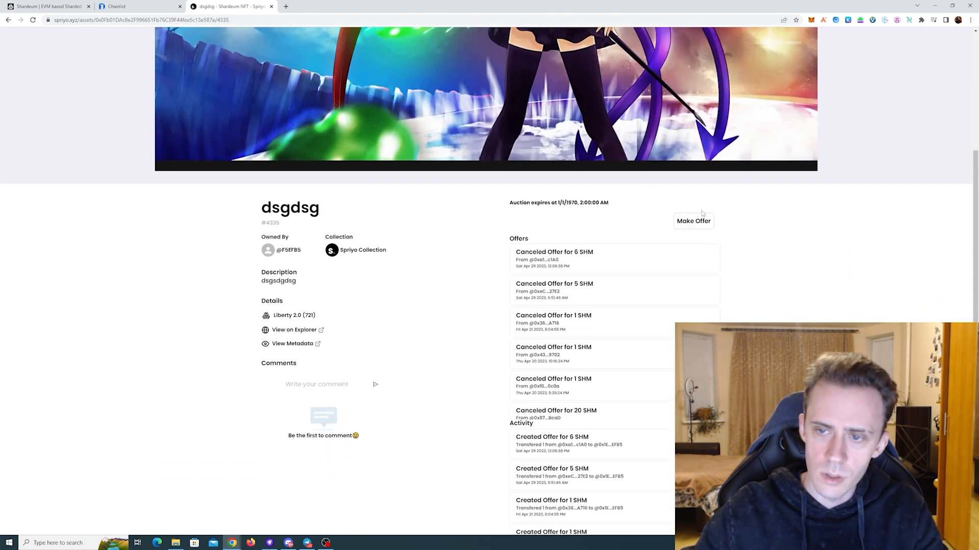
scroll("down", 3)
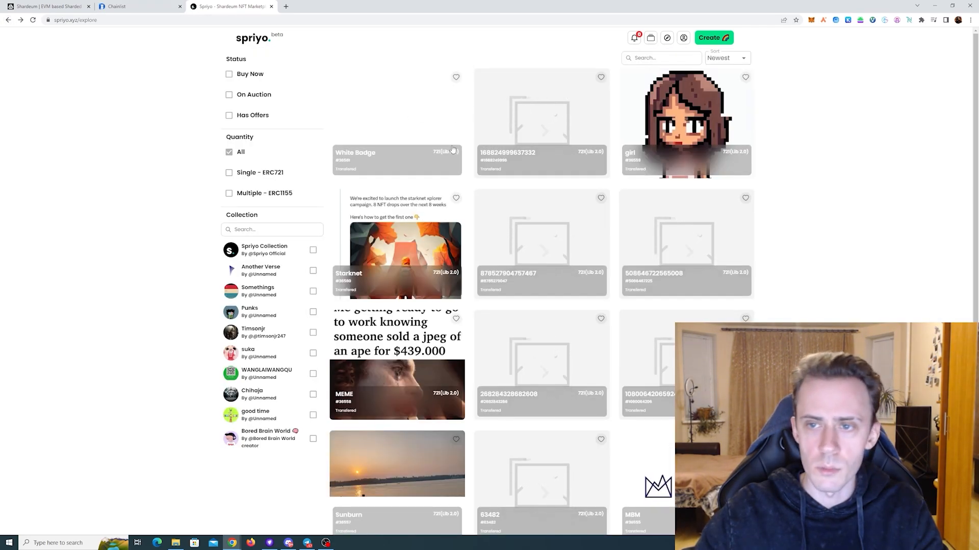
mouse_move(891, 187)
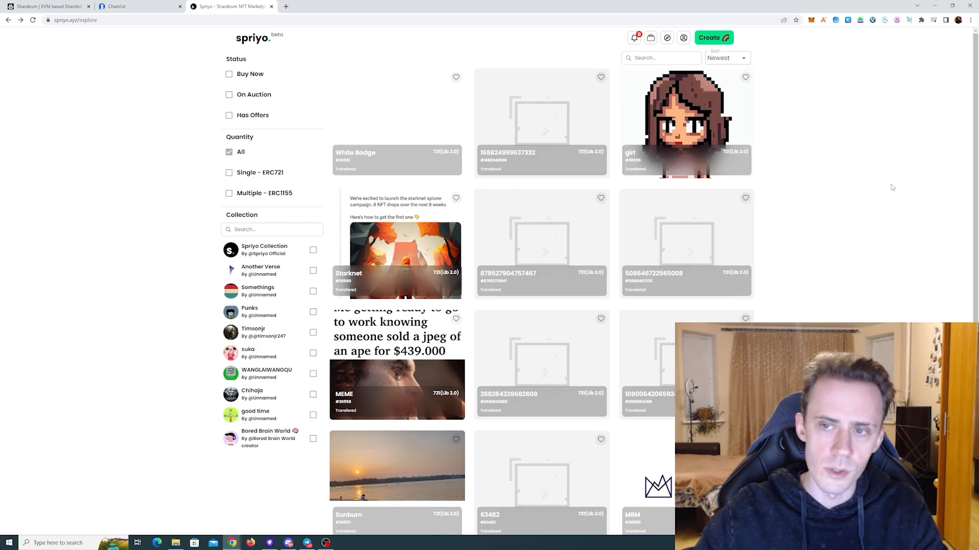
mouse_move(871, 226)
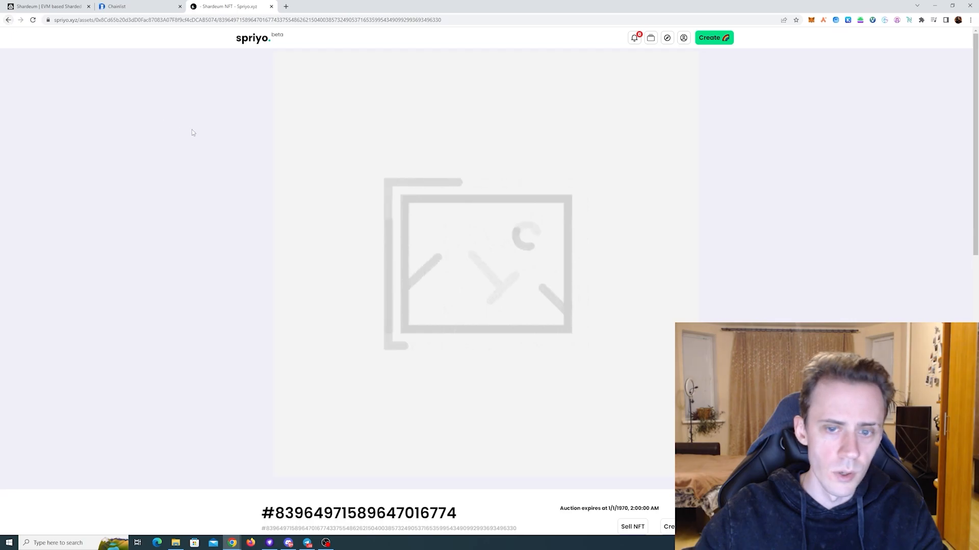
- Start selling the owned NFT and approve Spriyo as operator in MetaMask
scroll("down", 3)
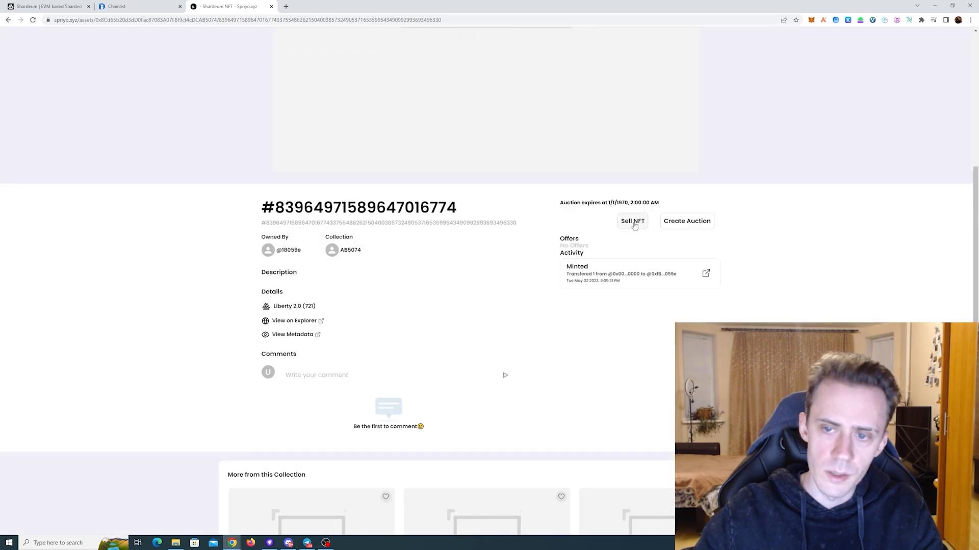
left_click(632, 221)
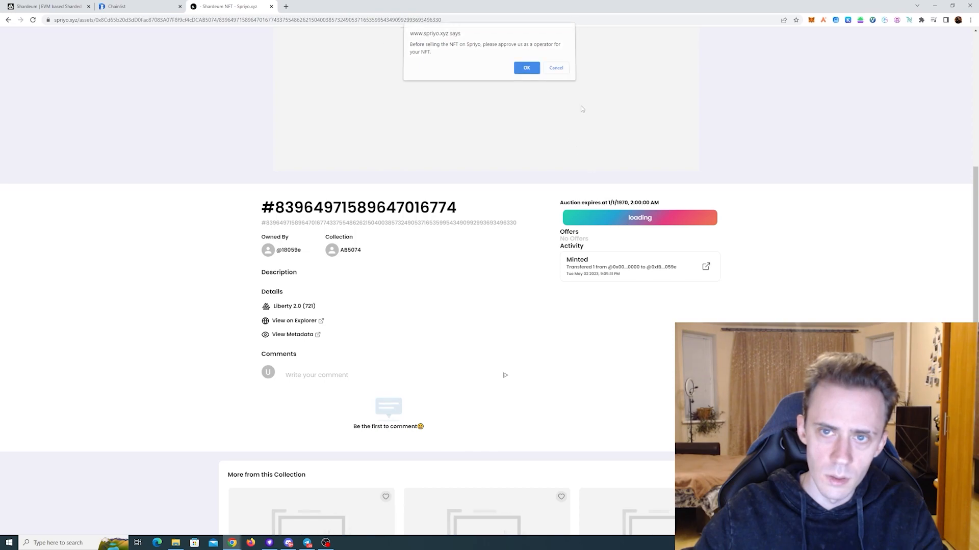
left_click(526, 67)
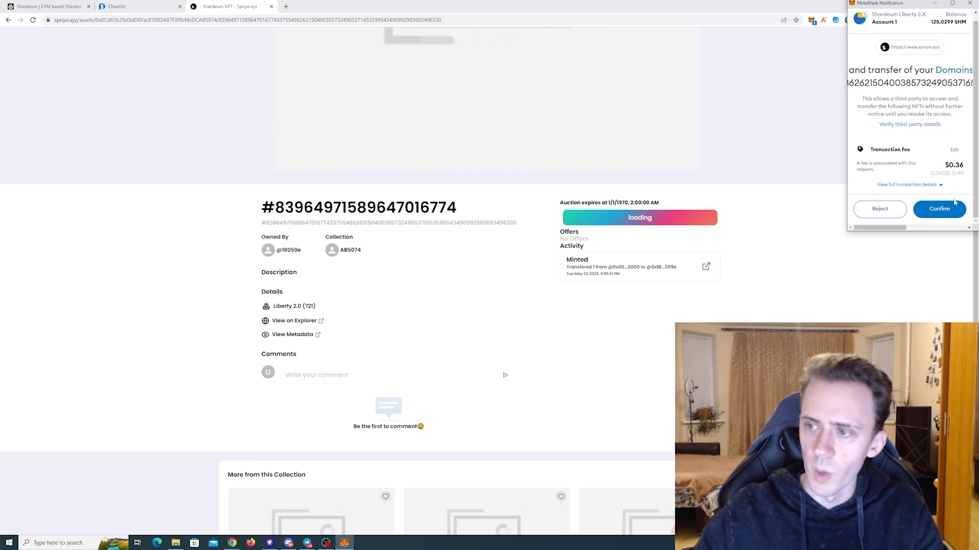
left_click(939, 208)
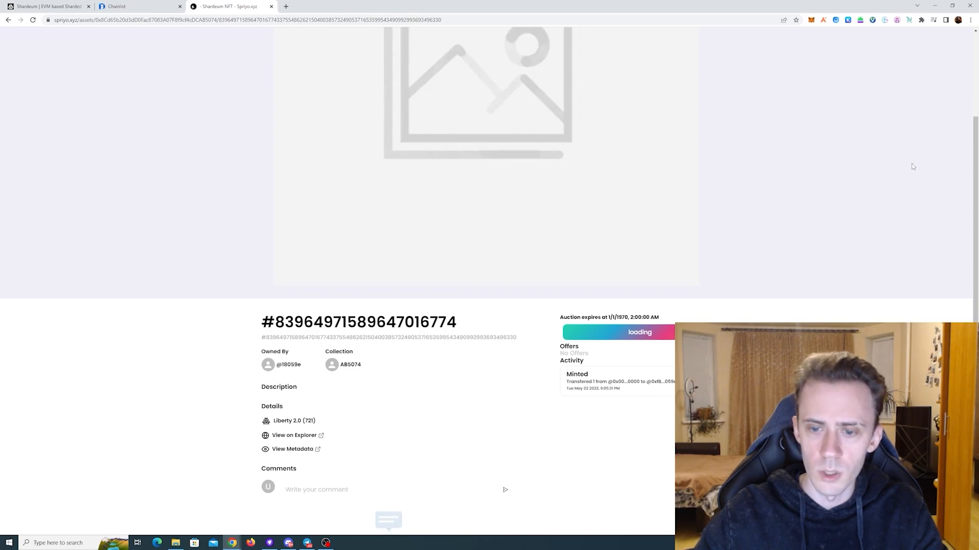
mouse_move(794, 235)
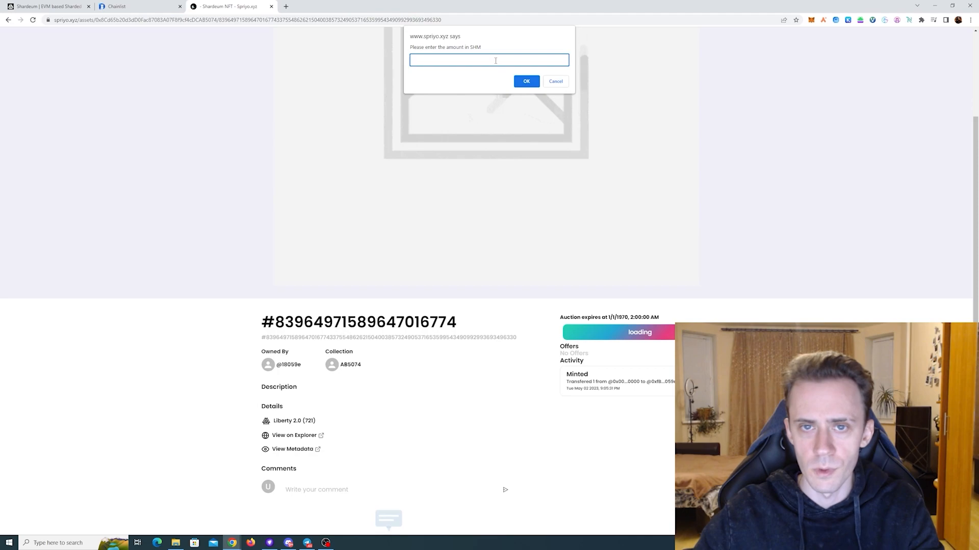
- Submit the sale price transaction, confirm it in MetaMask and close the processing notice
left_click(526, 81)
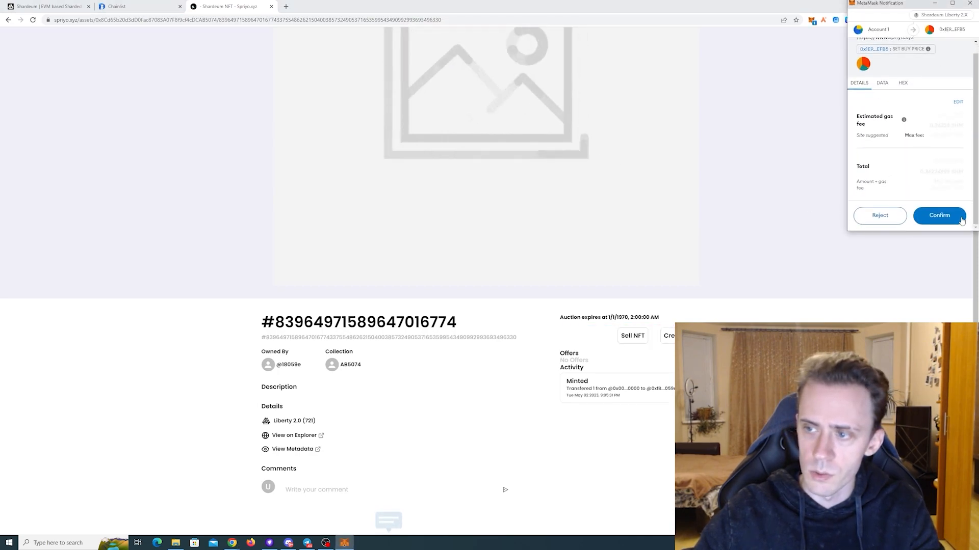
left_click(939, 215)
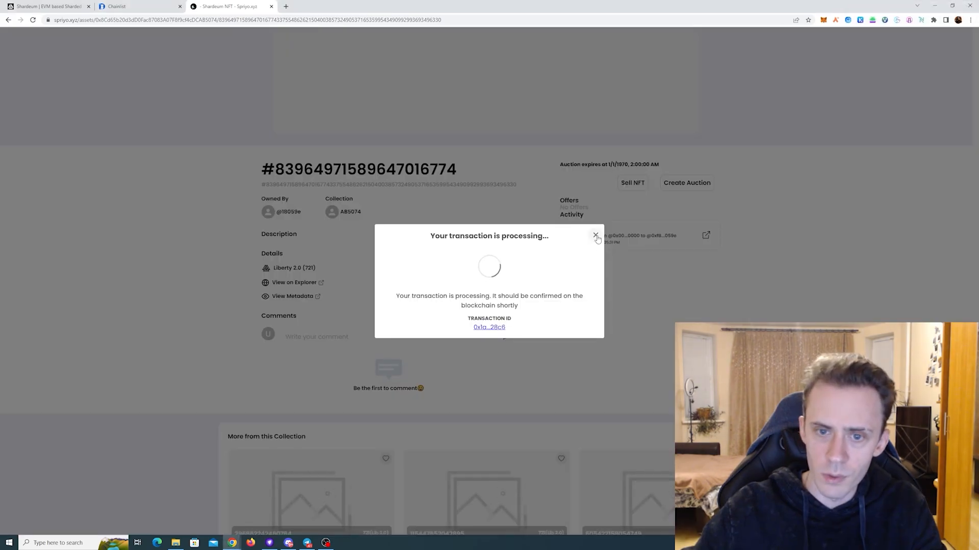
left_click(595, 235)
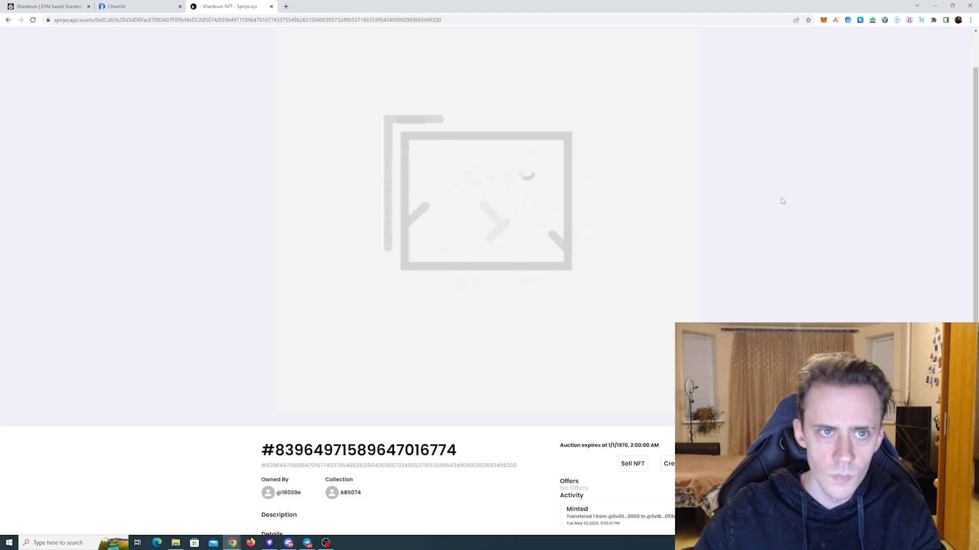
- Put the owned NFT up for sale at a price of 80 SHM
scroll("down", 3)
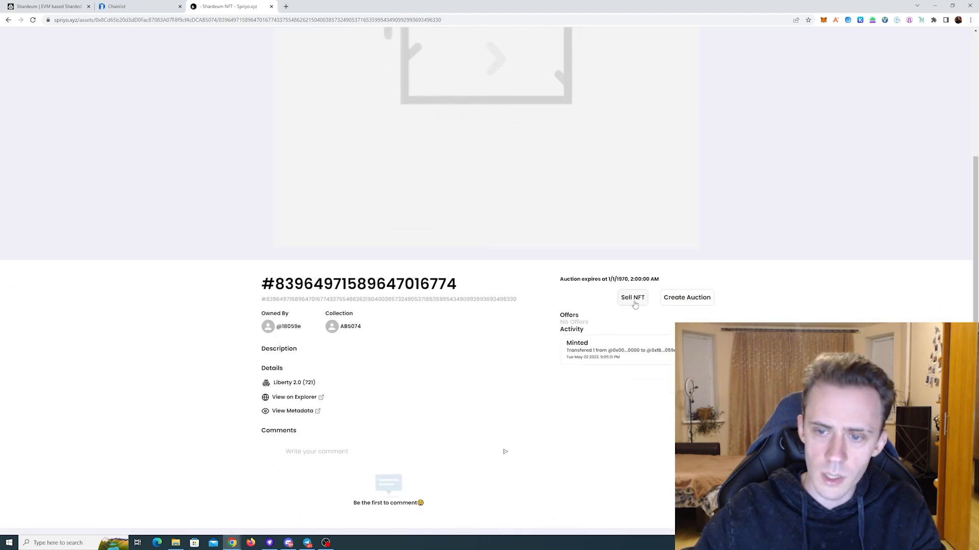
left_click(632, 296)
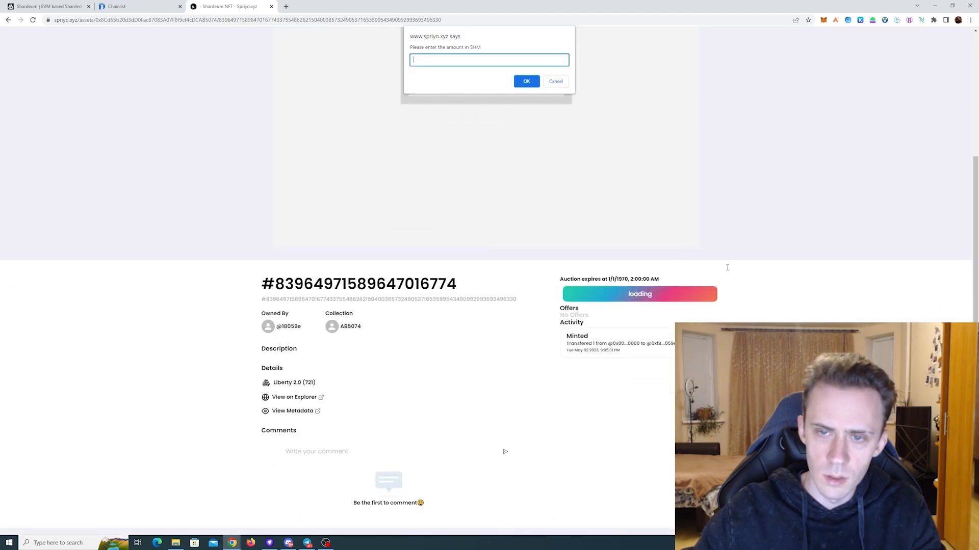
type("80")
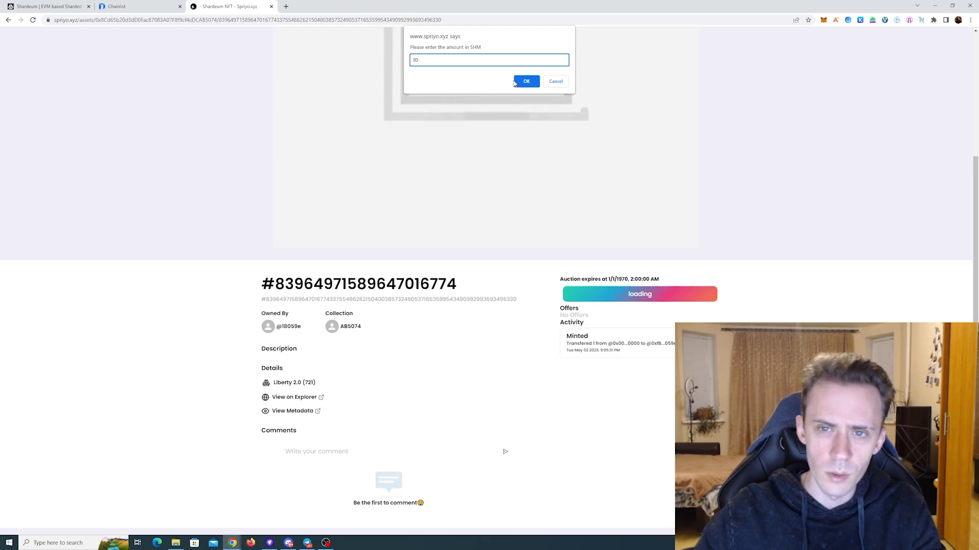
left_click(526, 81)
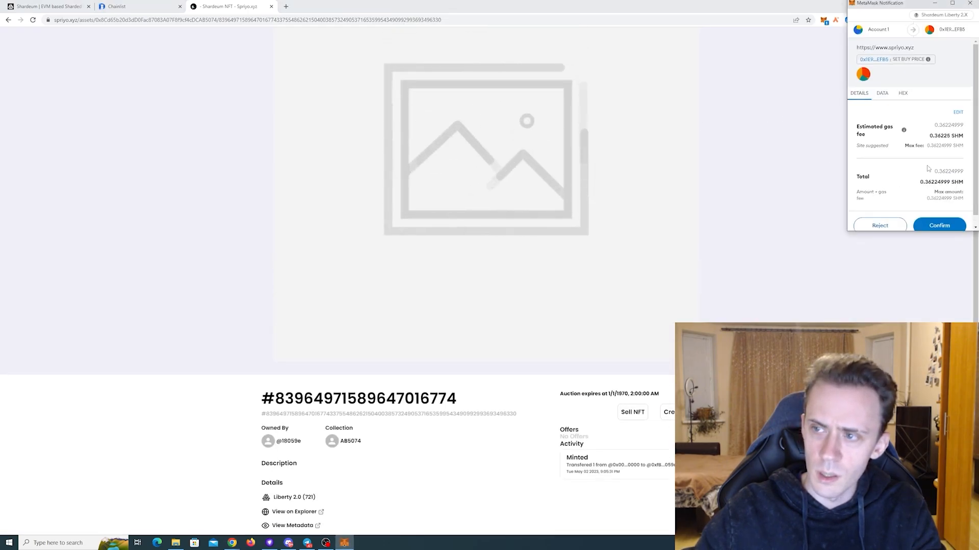
- Confirm the set-buy-price transaction in MetaMask with a raised gas fee and dismiss the completed notice
left_click(958, 112)
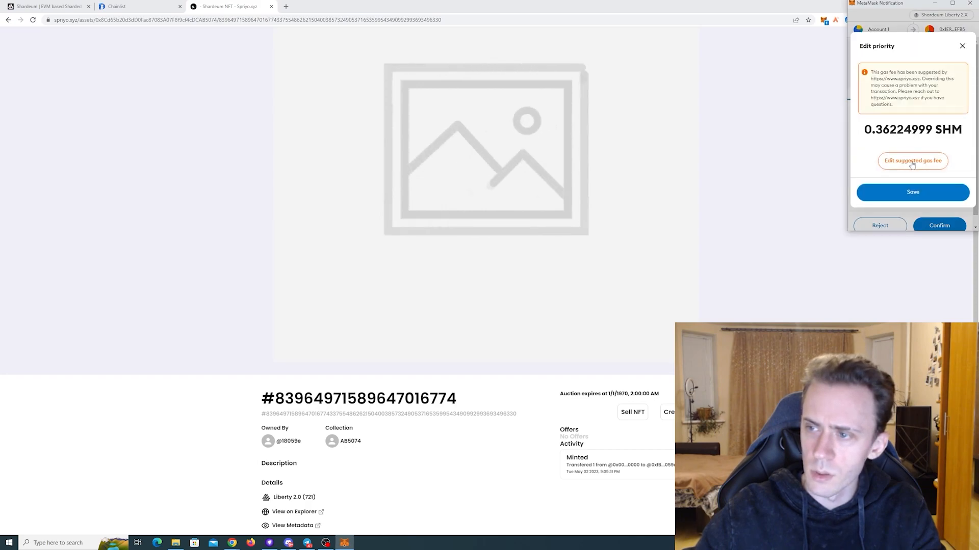
left_click(911, 160)
type("90000000")
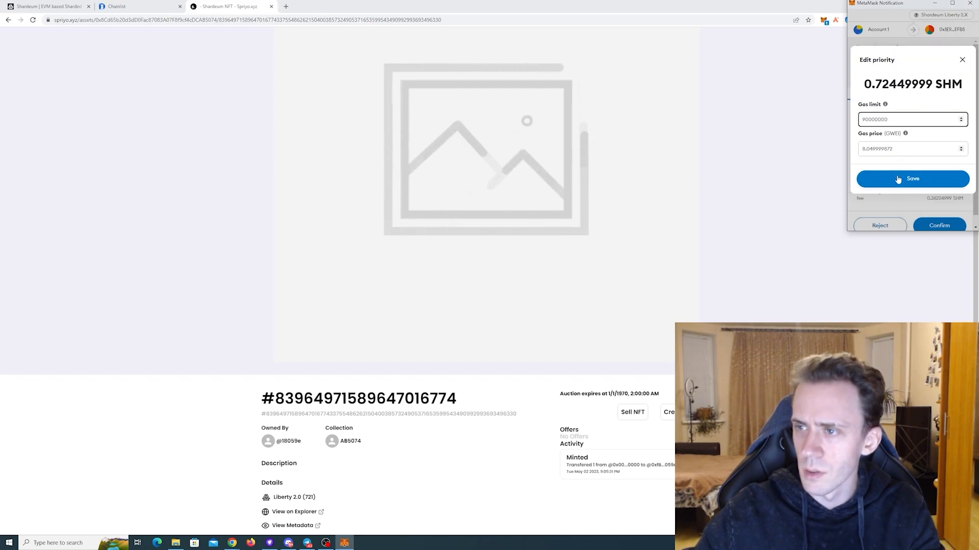
left_click(911, 178)
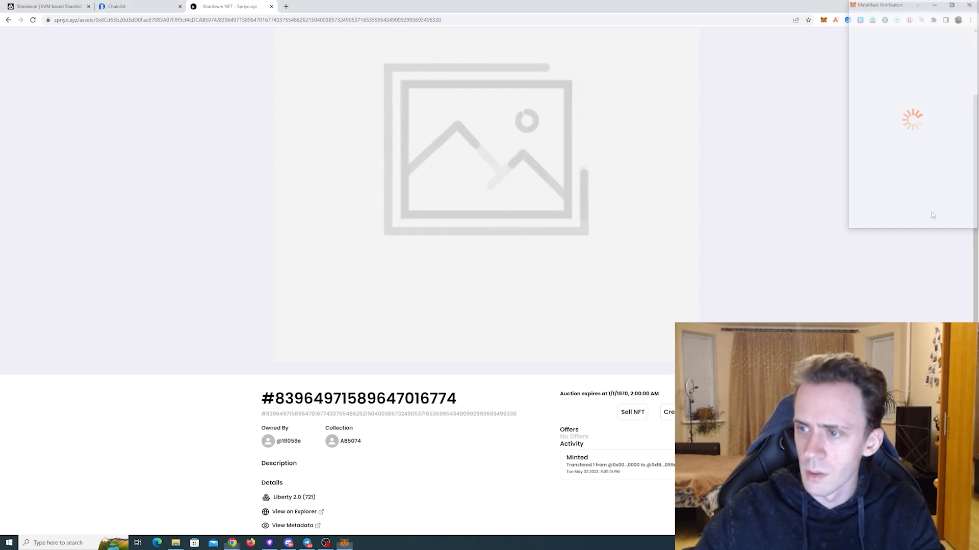
scroll("down", 3)
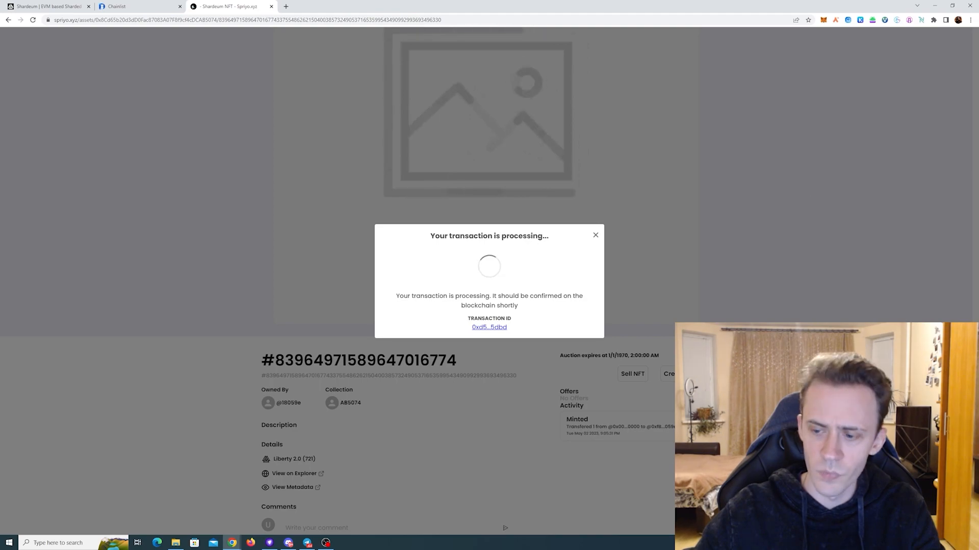
mouse_move(752, 255)
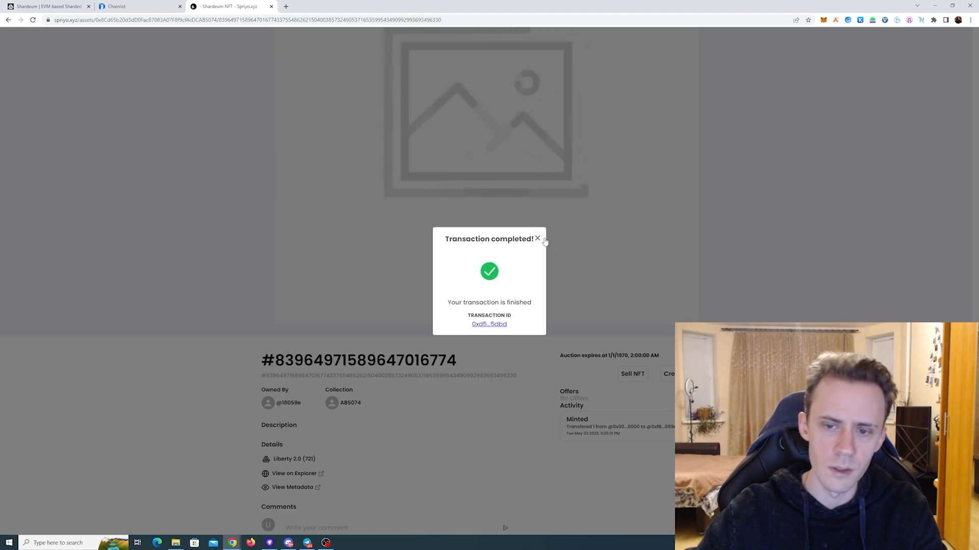
left_click(538, 239)
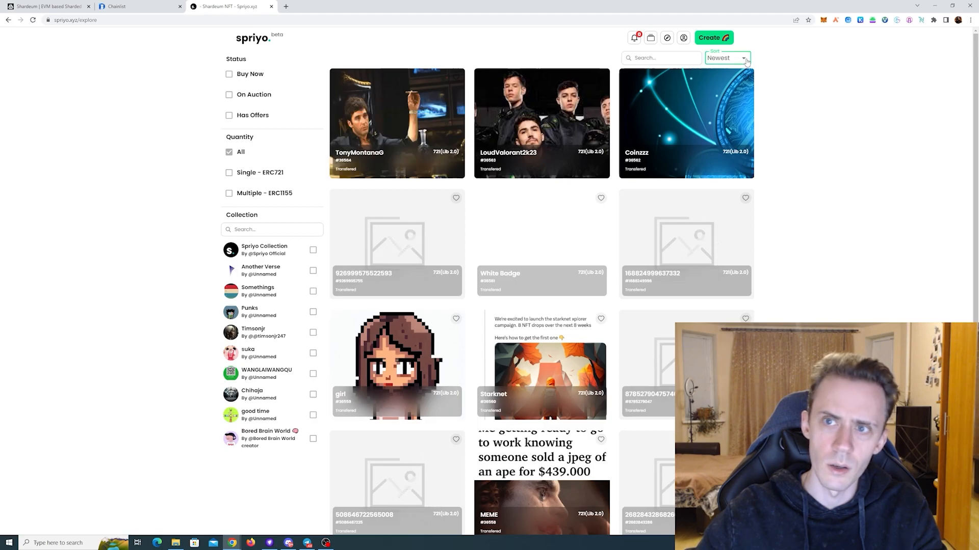
- Navigate from Spriyo to the DotShm name service site dotshm.me
left_click(725, 57)
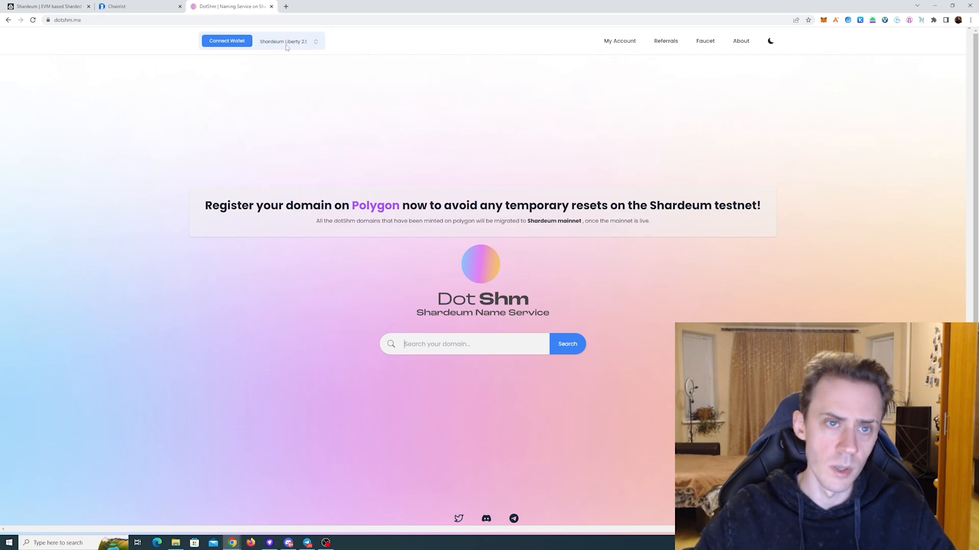
- Connect MetaMask to DotShm and look up gtygrgeg.shm, shown available at 11.0 SHM
left_click(226, 41)
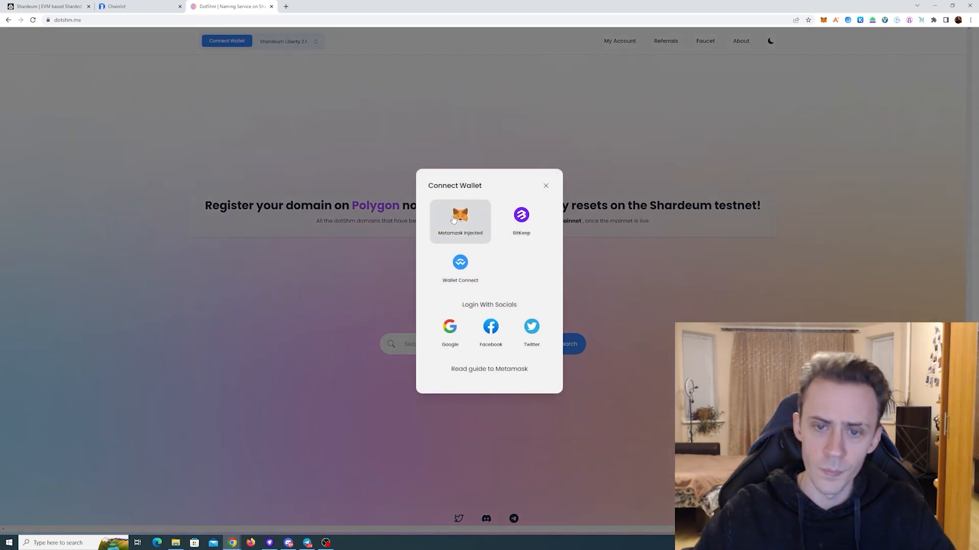
left_click(460, 221)
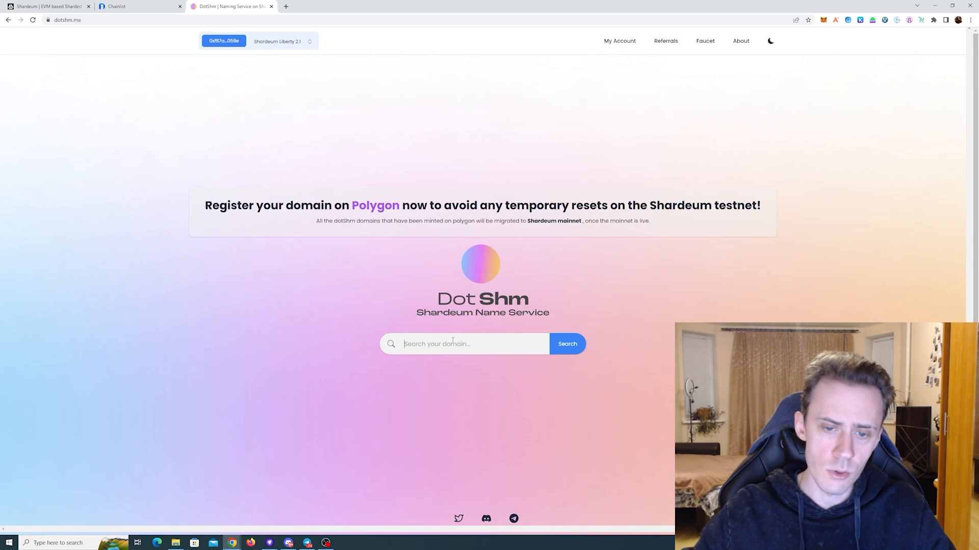
mouse_move(596, 314)
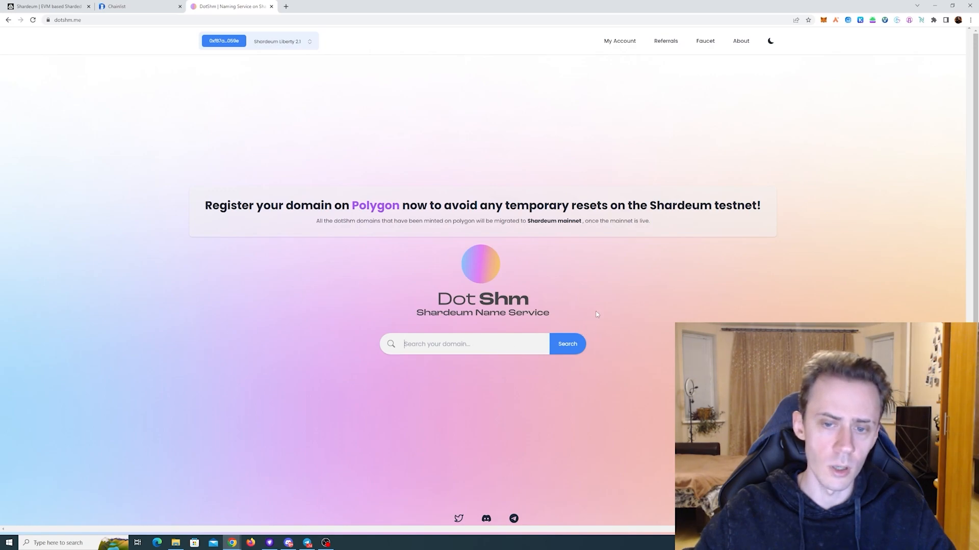
type("gtygrgeg")
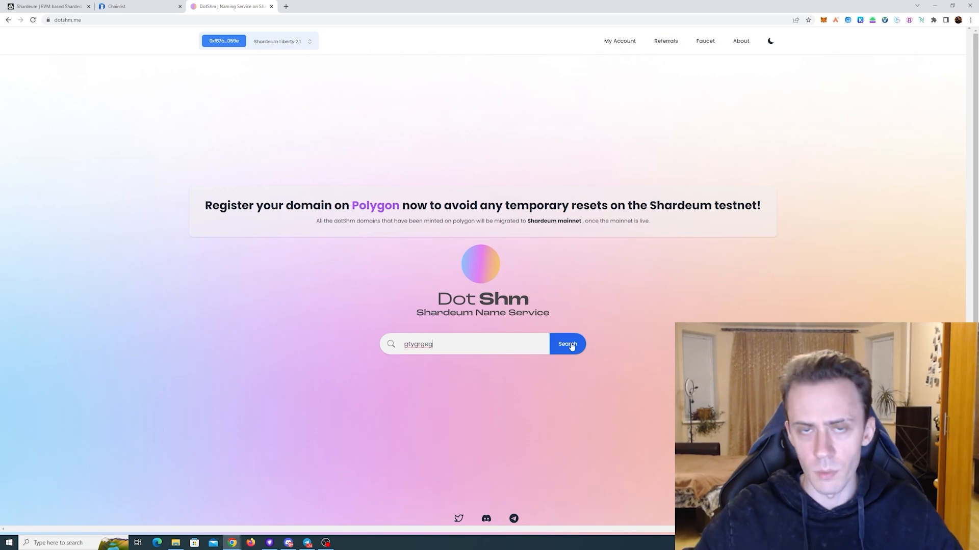
left_click(567, 344)
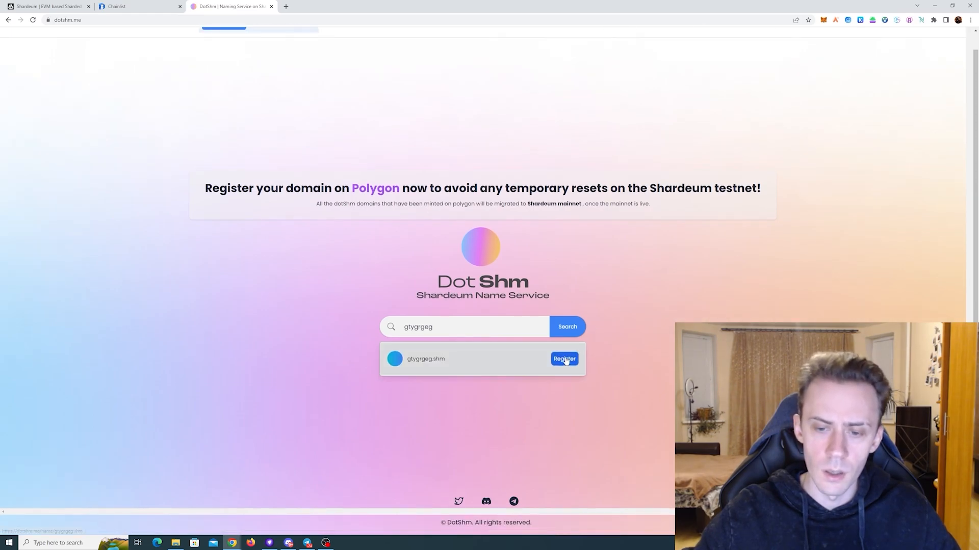
left_click(564, 358)
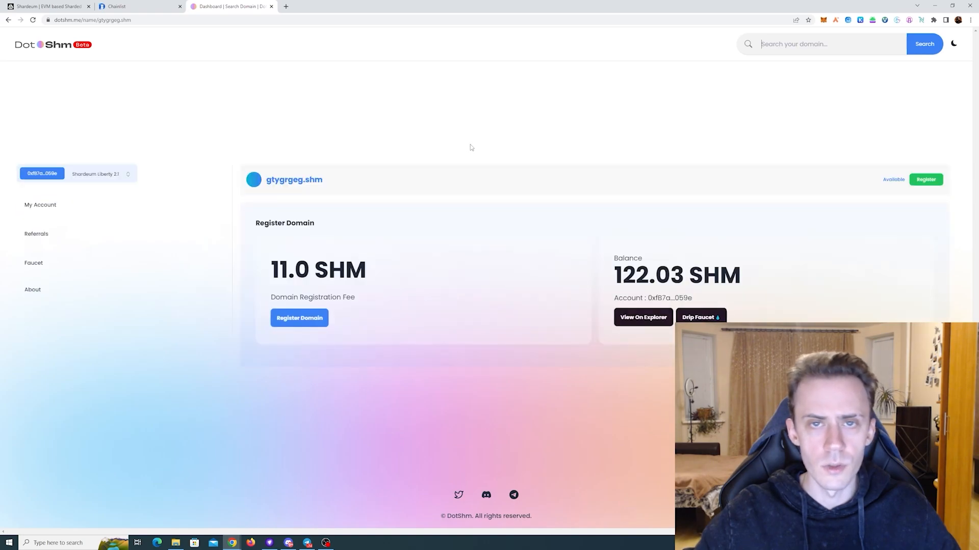
double_click(318, 269)
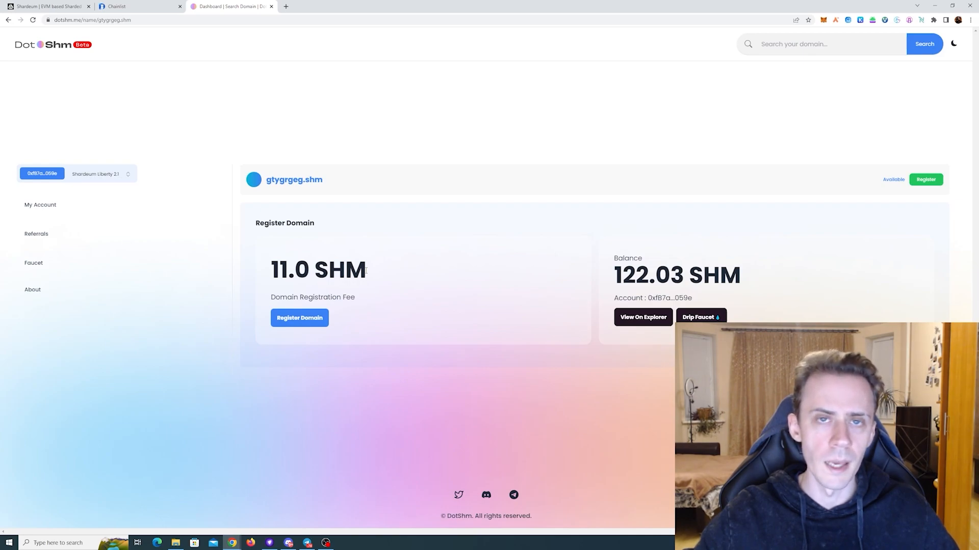
mouse_move(373, 274)
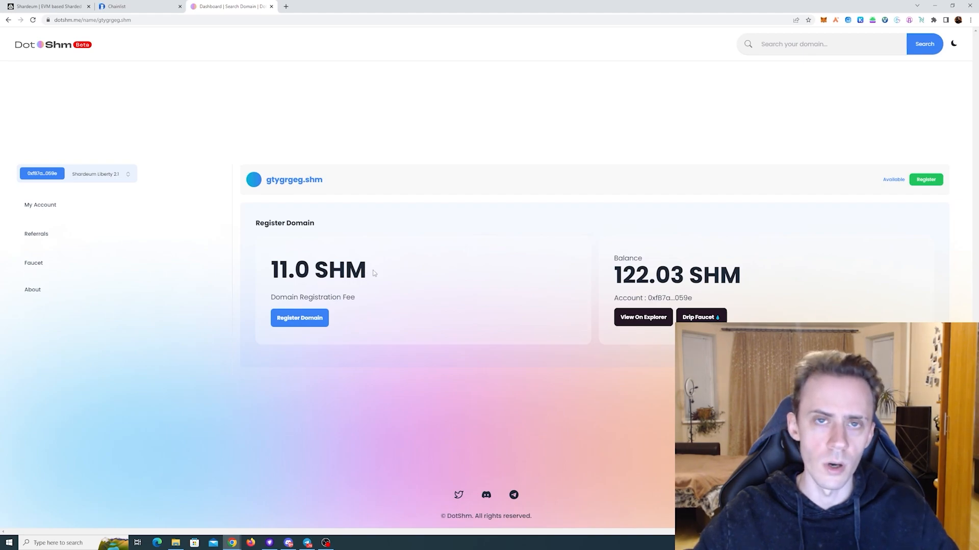
mouse_move(458, 273)
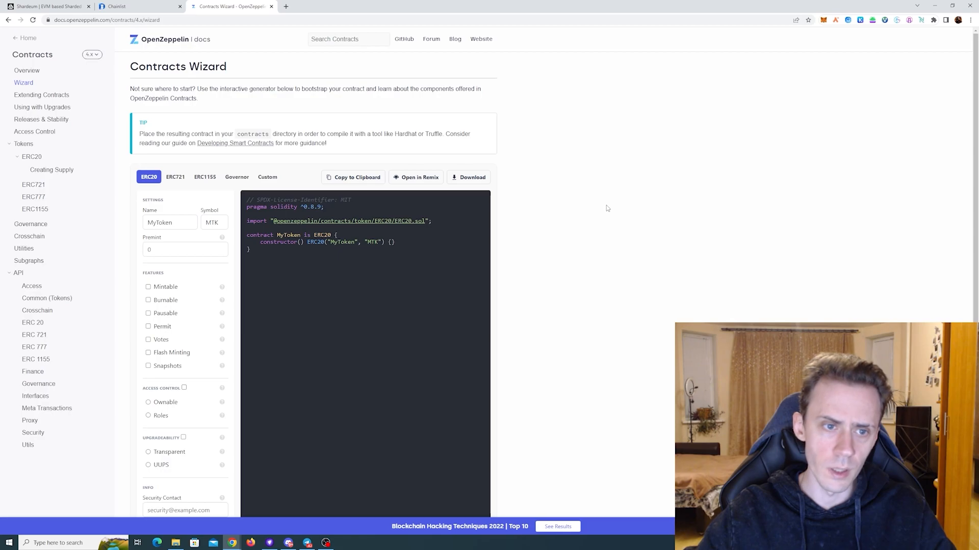
mouse_move(348, 83)
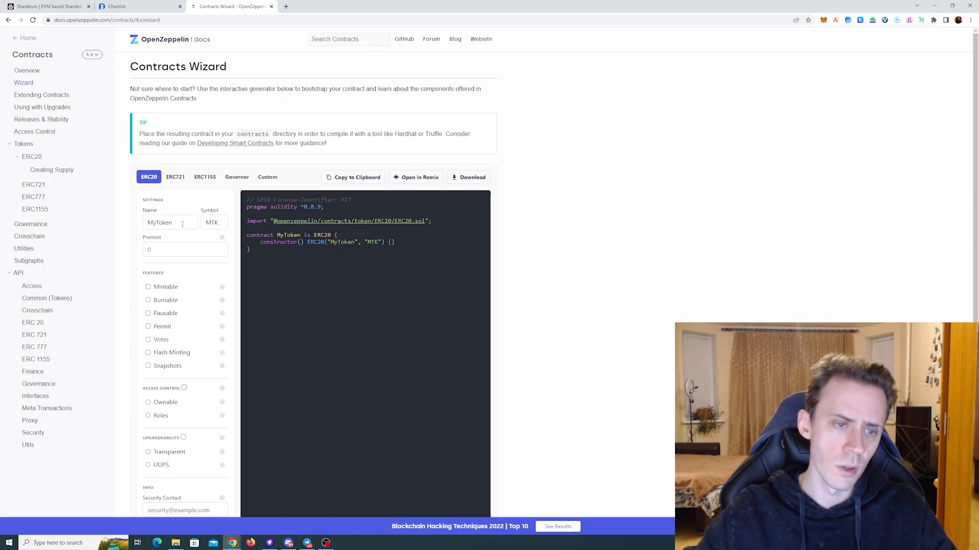
- Name the ERC20 token MyTok with symbol ggh and a 100000 premint
left_click(170, 222)
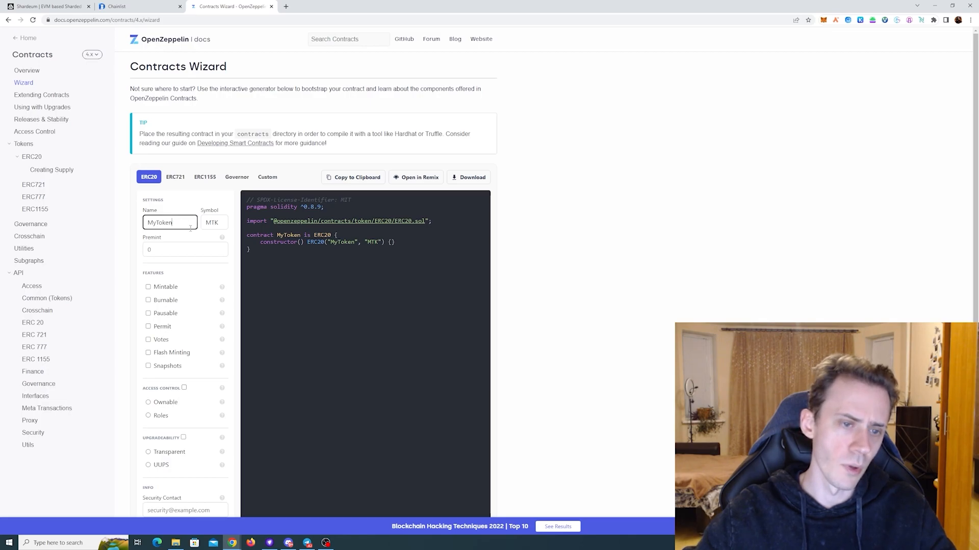
key("Backspace")
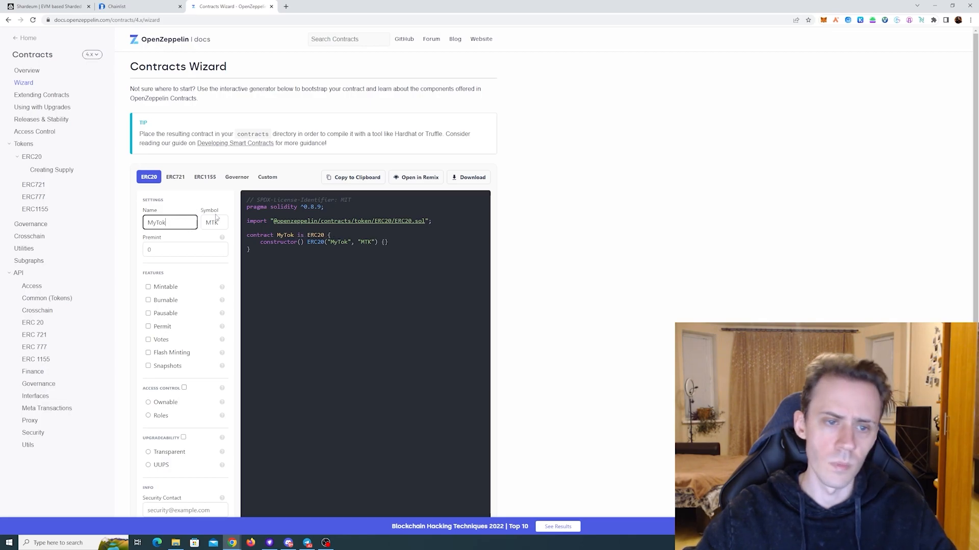
left_click(214, 223)
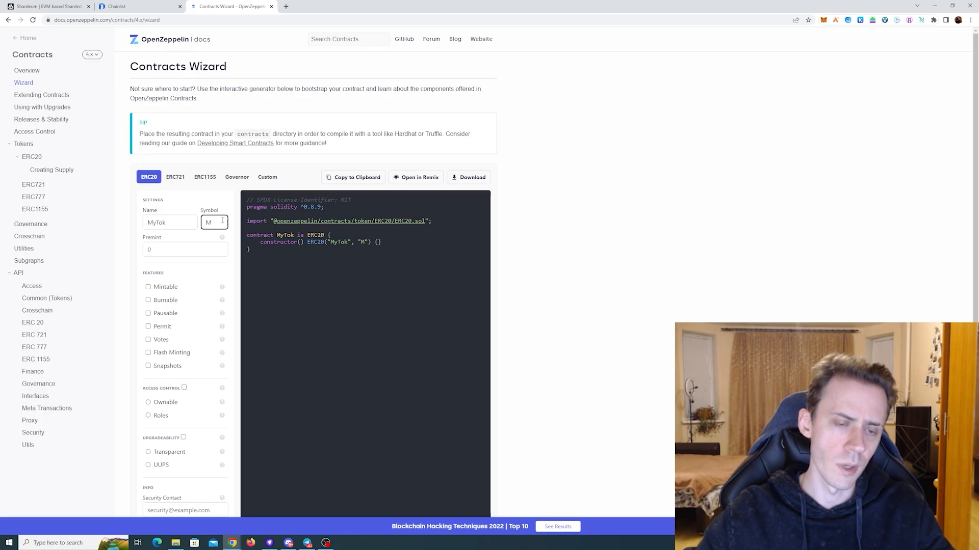
type("ggh")
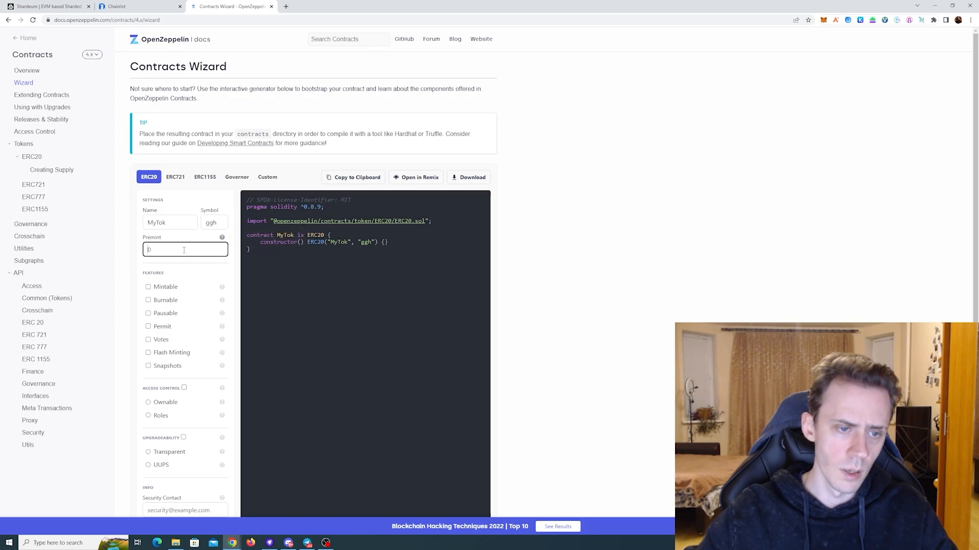
type("100")
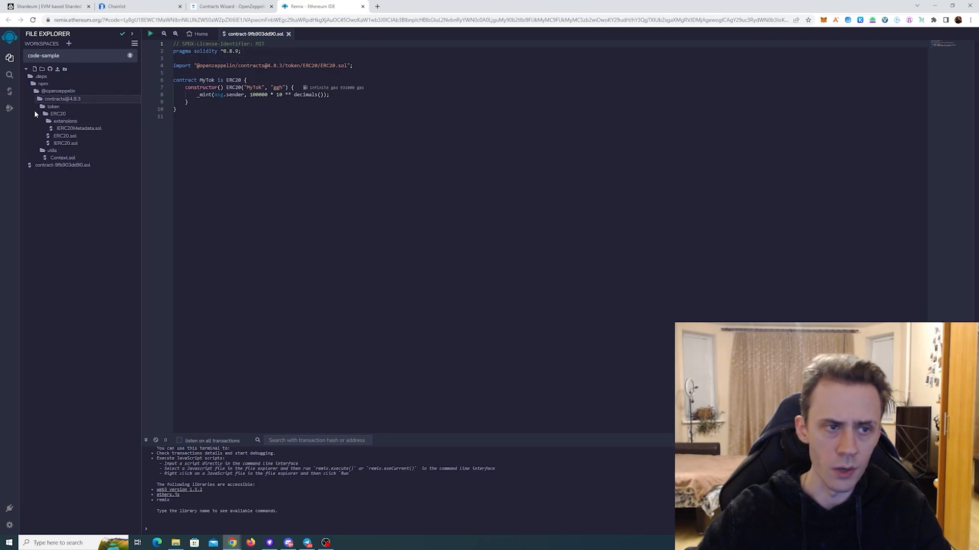
- Compile MyTok and set the deploy environment to Injected Provider - MetaMask
left_click(10, 91)
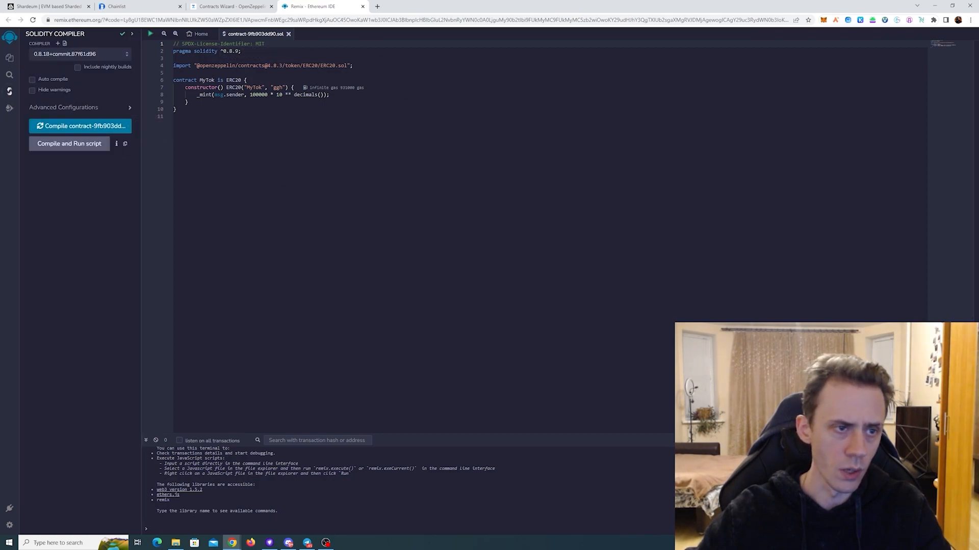
left_click(79, 126)
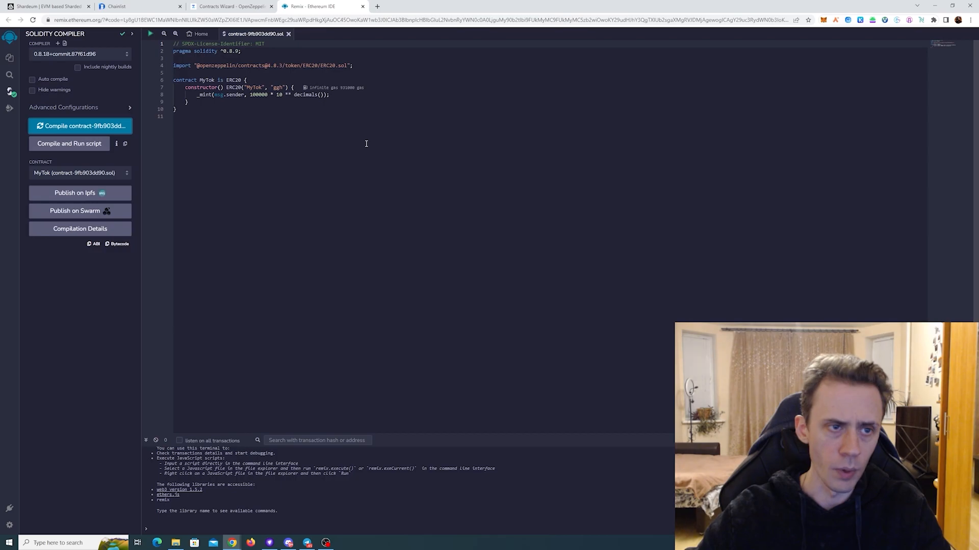
left_click(10, 108)
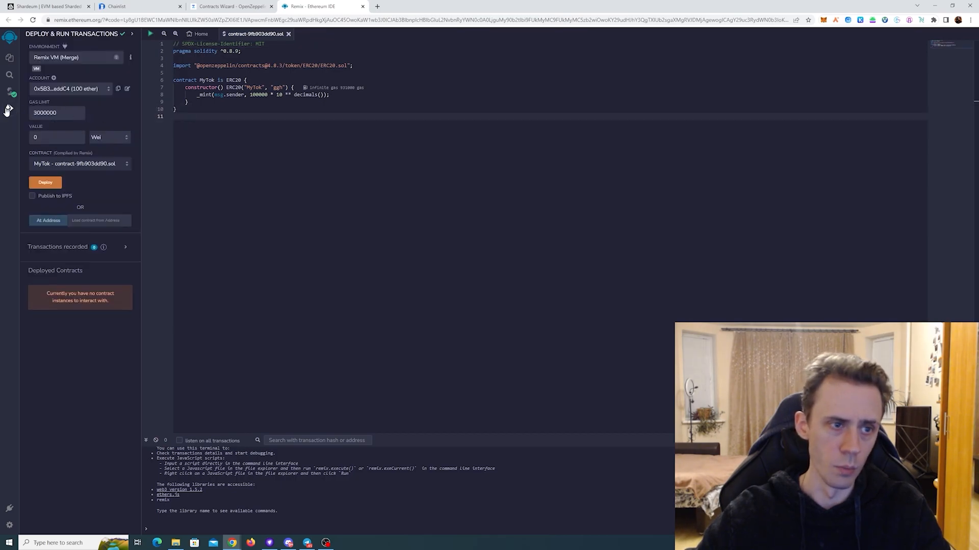
left_click(74, 57)
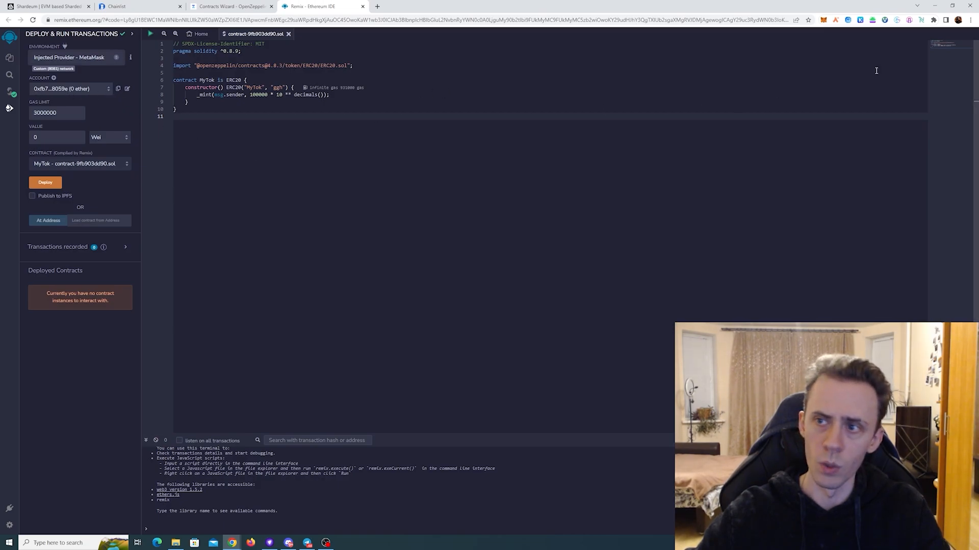
- Check the MetaMask wallet, then deploy the MyTok contract and confirm the transaction
left_click(822, 19)
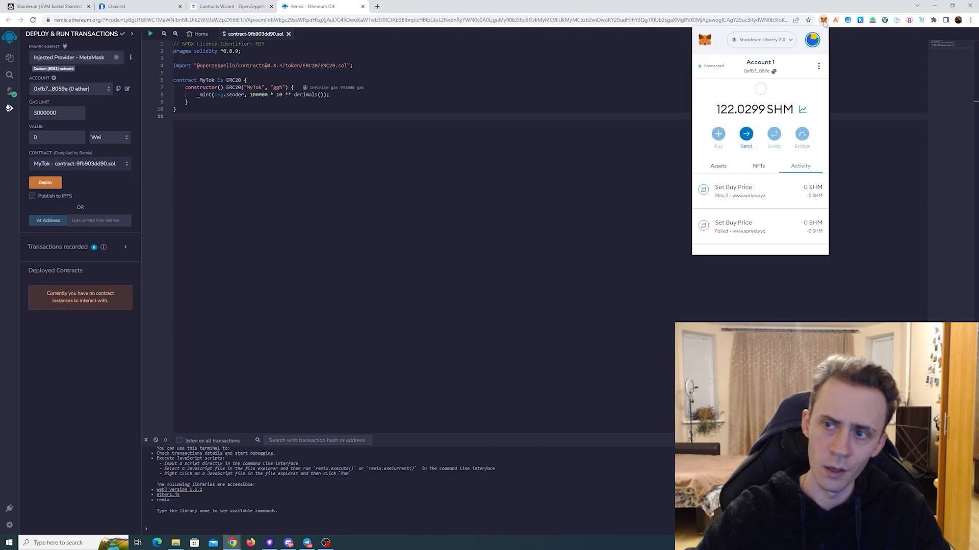
mouse_move(917, 78)
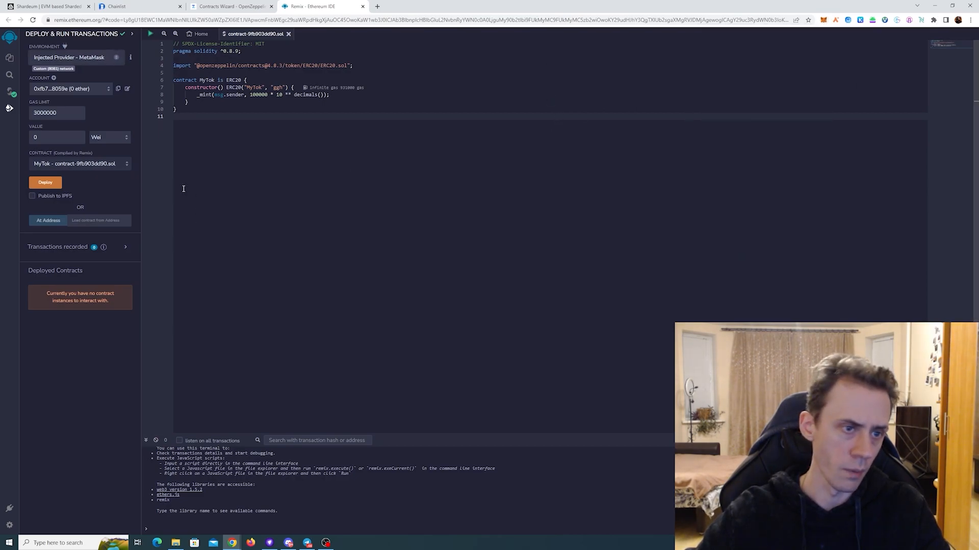
left_click(45, 182)
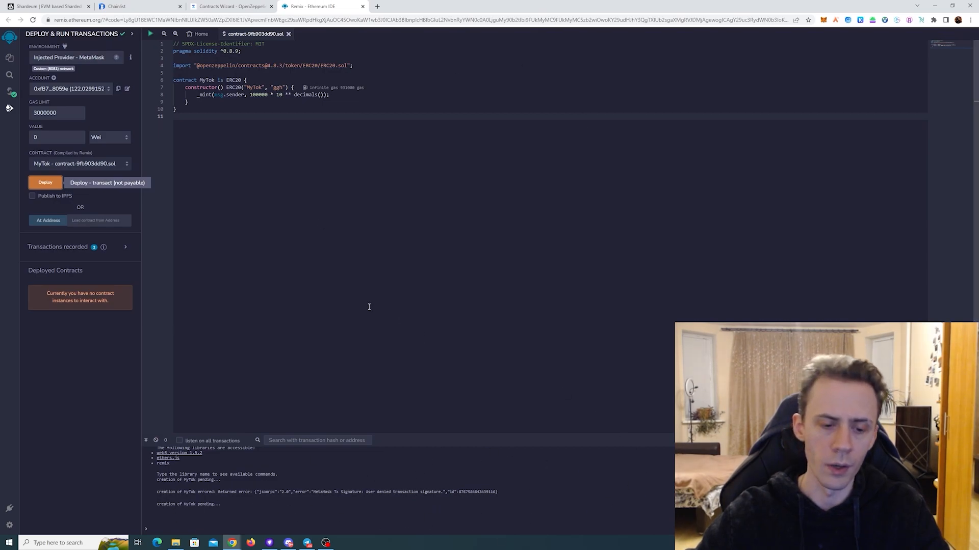
left_click(44, 183)
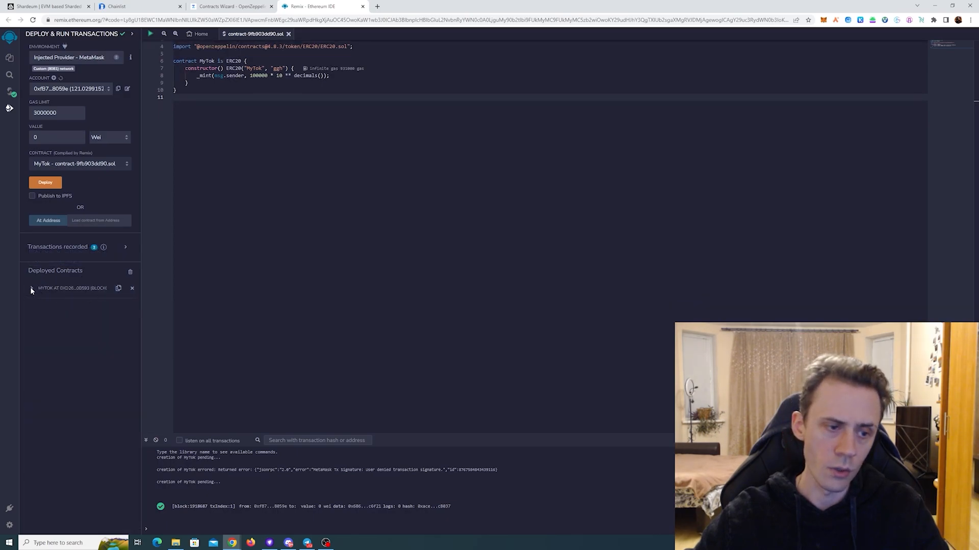
- Transfer 100 MyTok units to the pasted recipient address and confirm in MetaMask
left_click(31, 288)
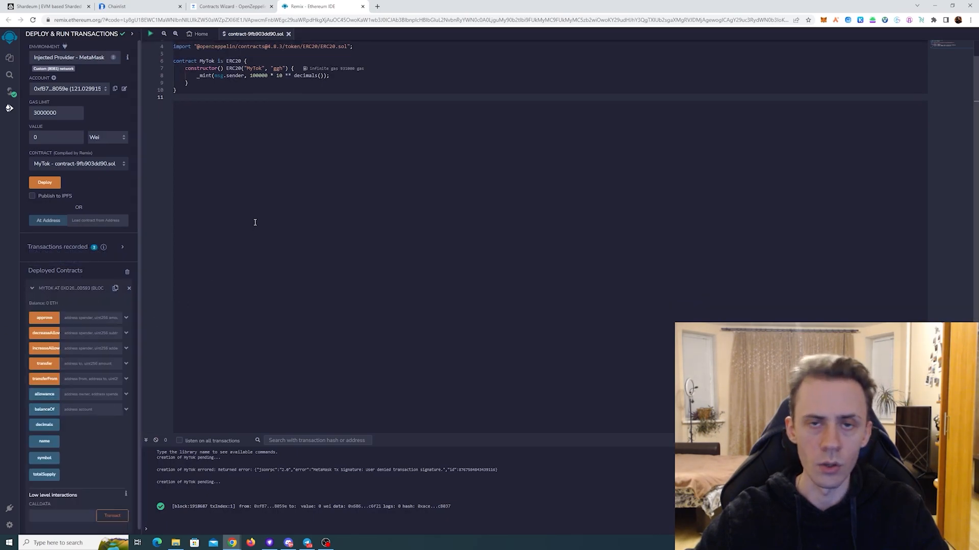
mouse_move(45, 332)
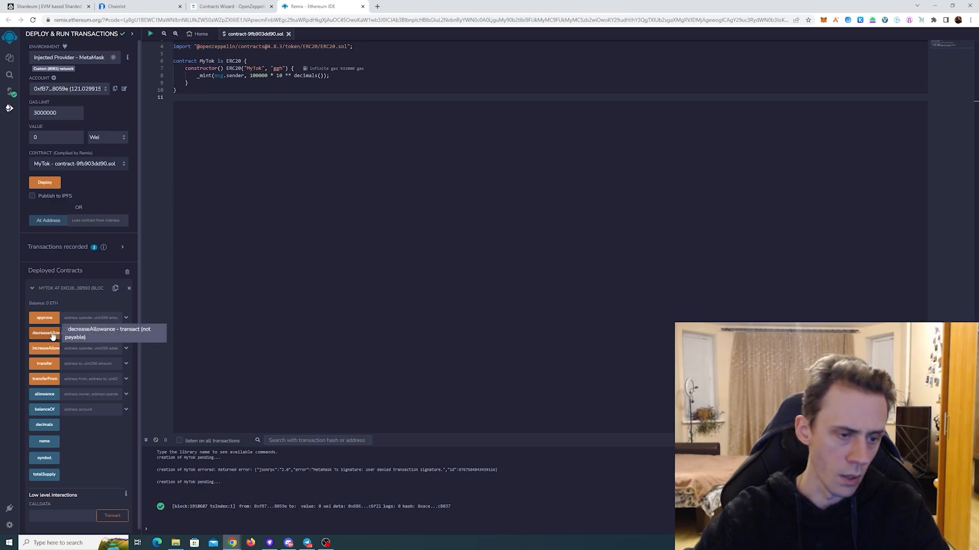
mouse_move(55, 348)
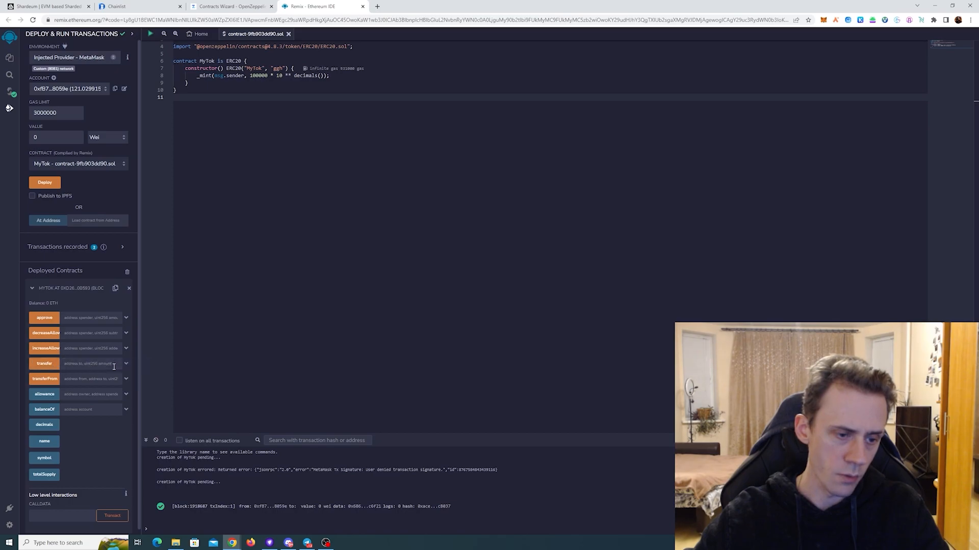
mouse_move(126, 367)
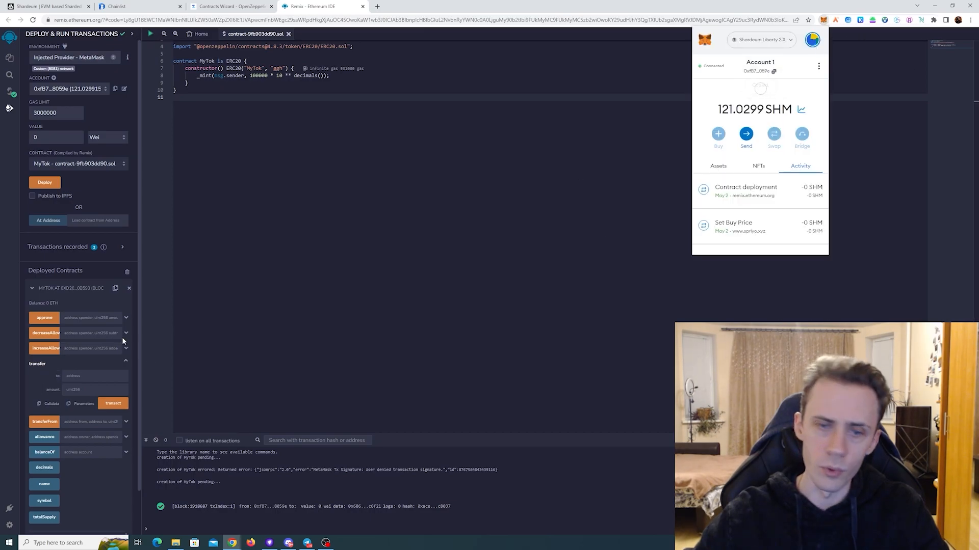
left_click(93, 376)
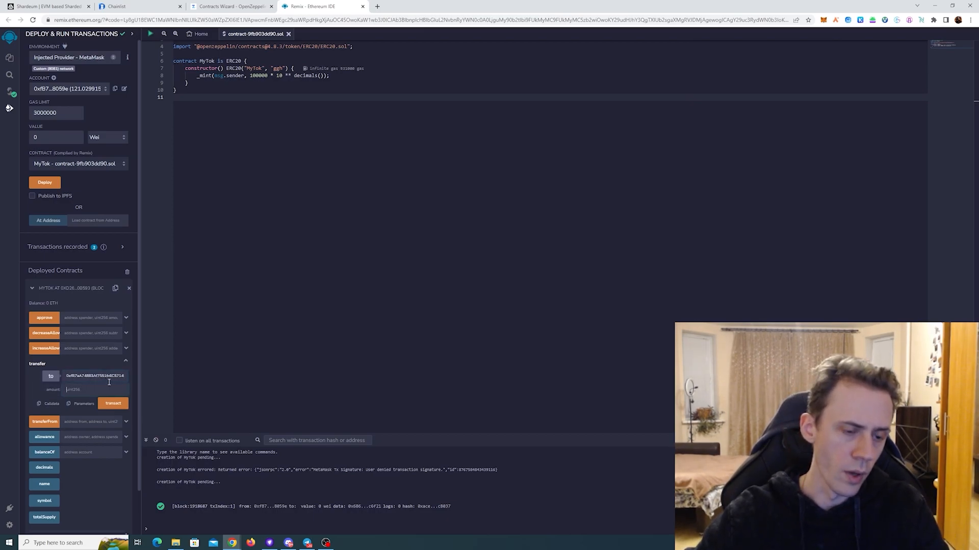
left_click(113, 403)
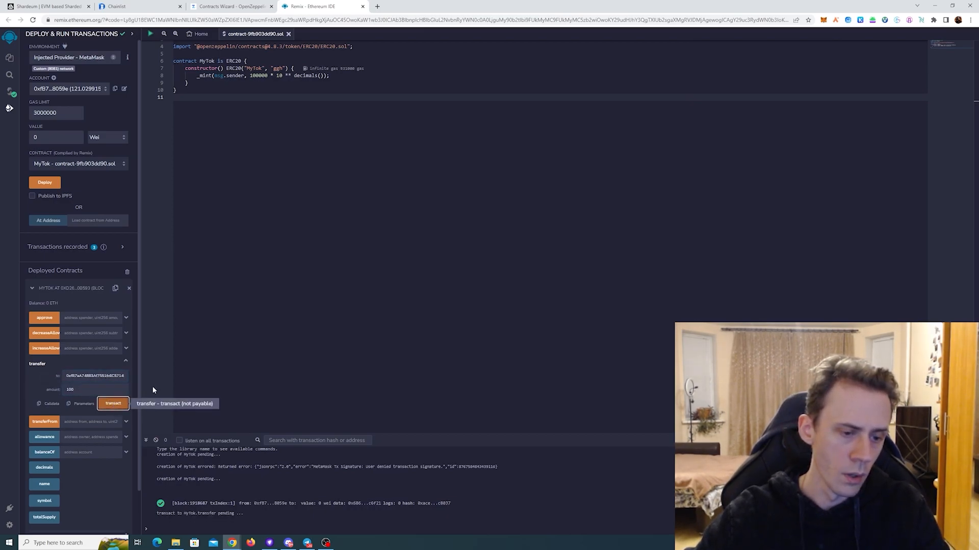
left_click(114, 404)
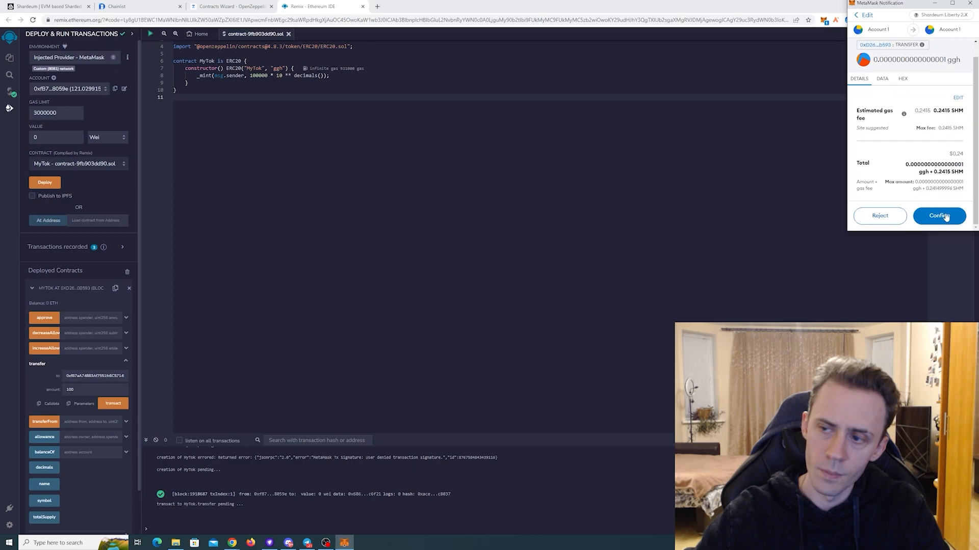
left_click(939, 216)
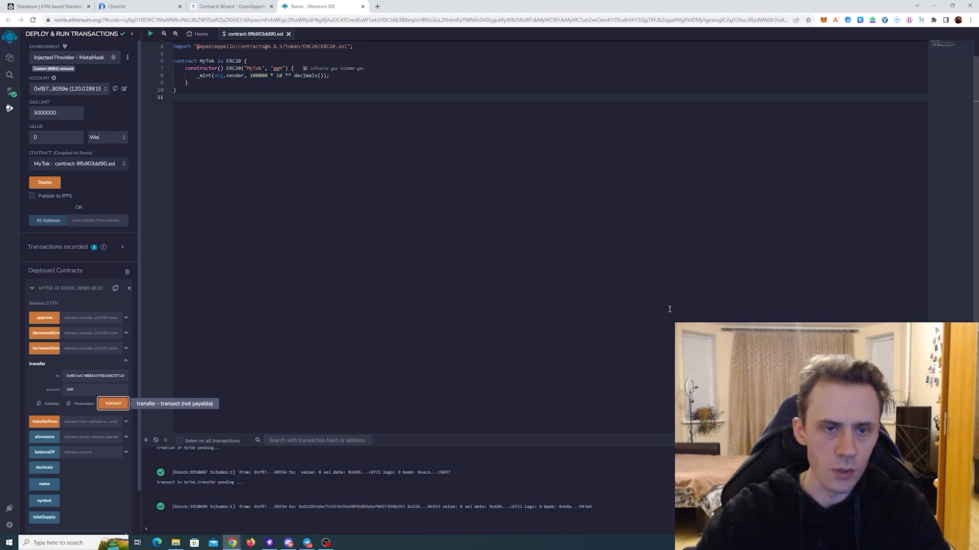
mouse_move(659, 299)
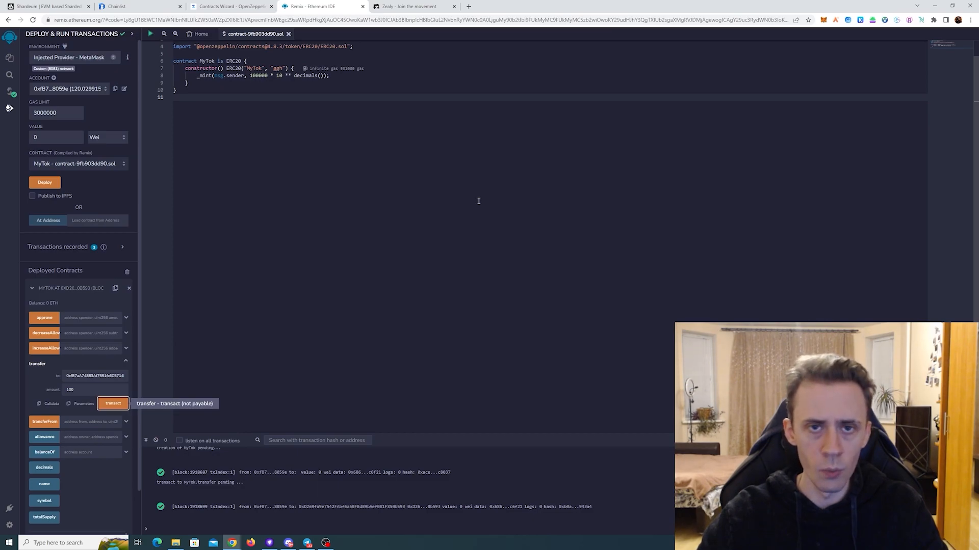
- Scroll through the shardeum.org quest board's community, ecosystem and Twitter quests
left_click(413, 6)
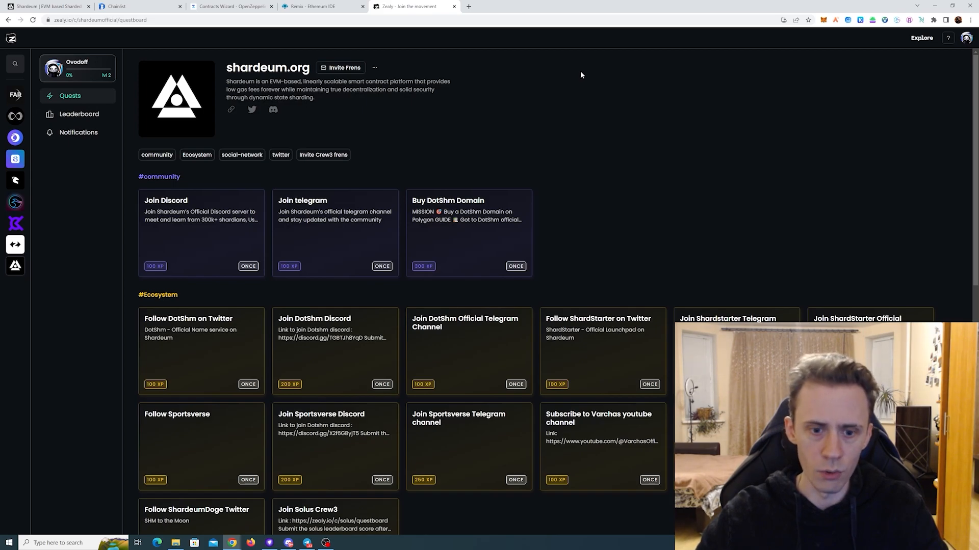
scroll("down", 3)
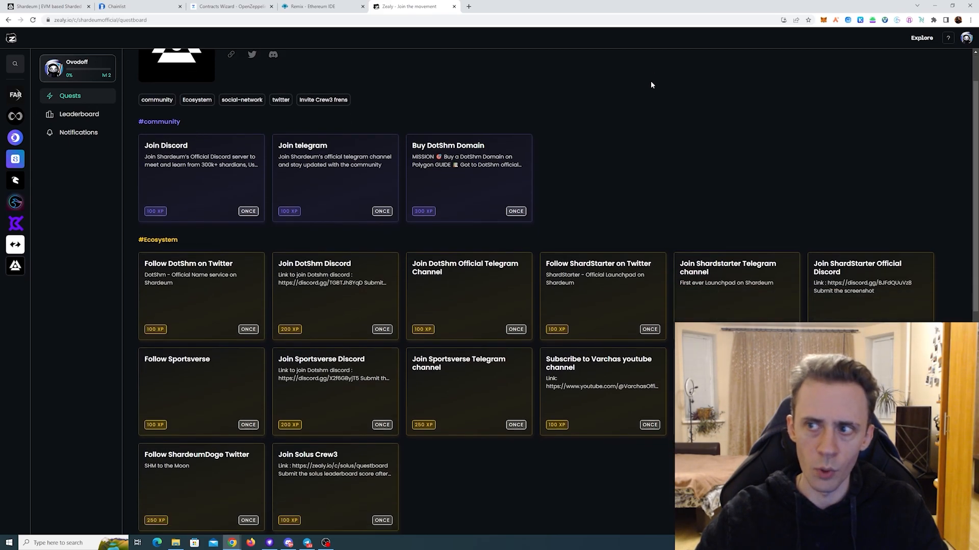
scroll("down", 3)
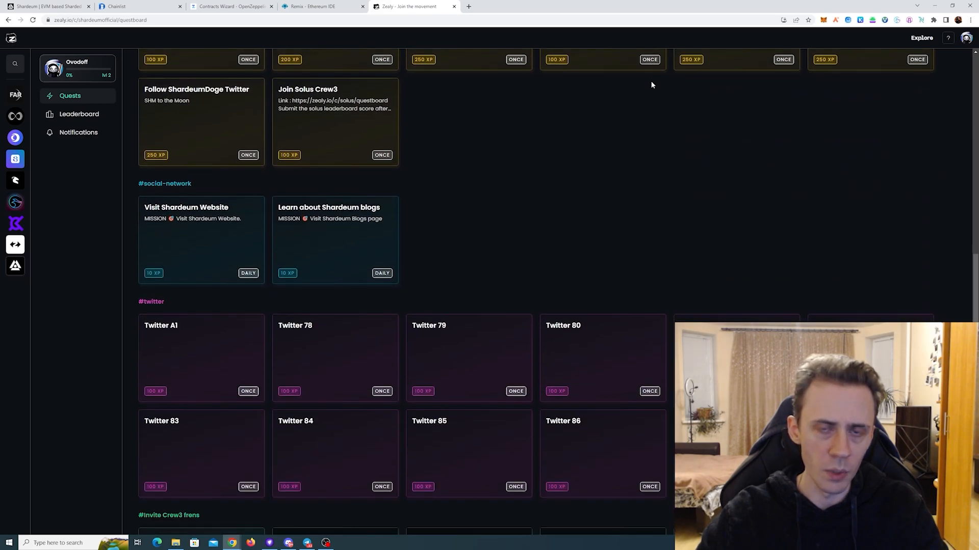
scroll("down", 3)
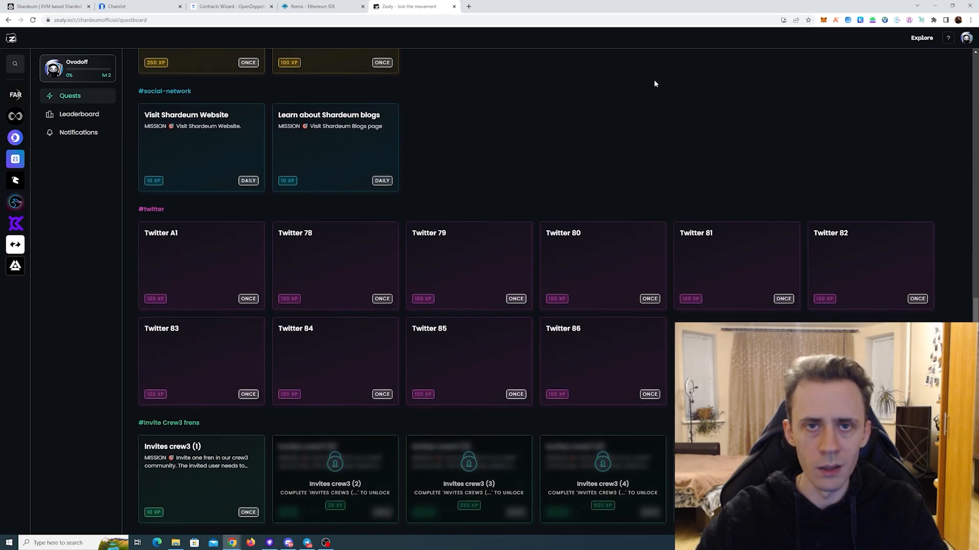